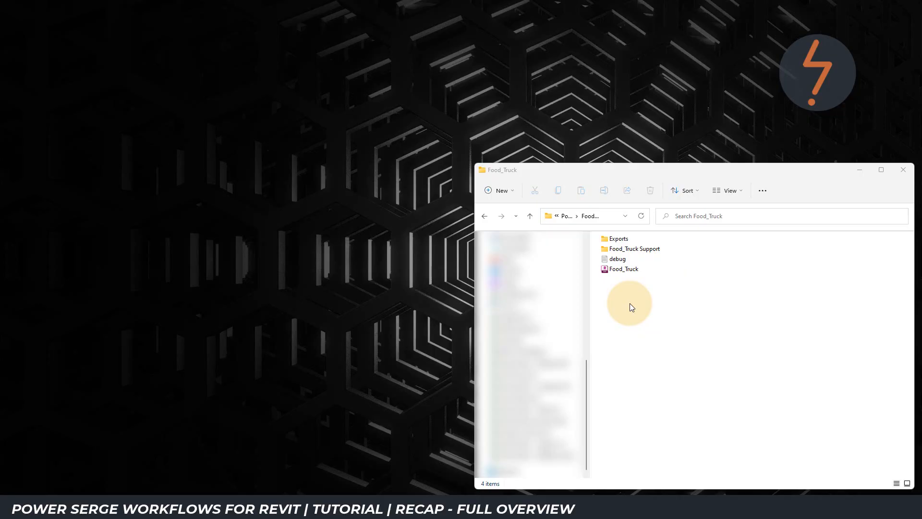
# Open the Food_Truck ReCap project from the Food_Truck folder in File Explorer.
pyautogui.click(623, 269)
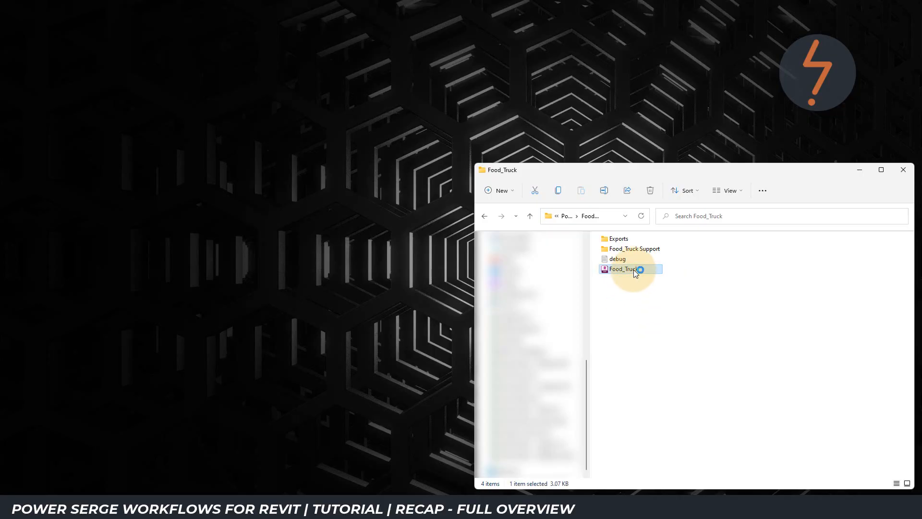
pyautogui.doubleClick(622, 269)
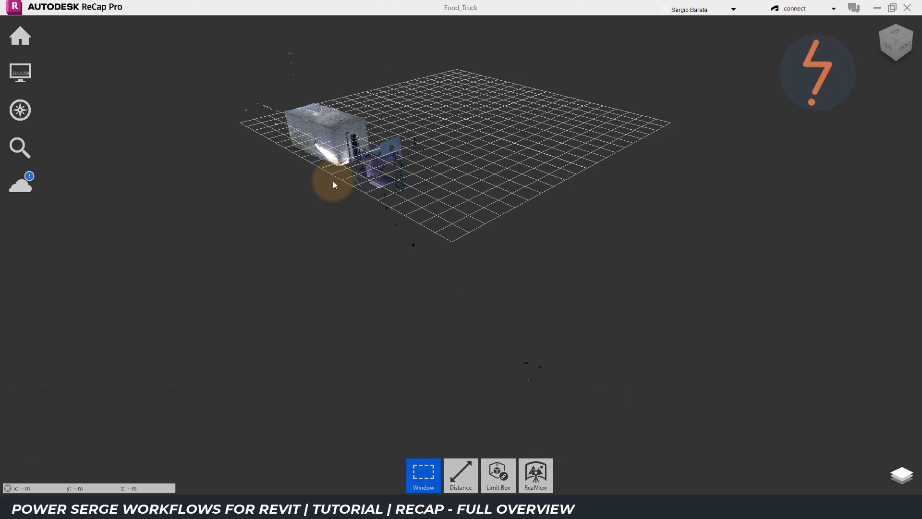
pyautogui.moveTo(646, 109)
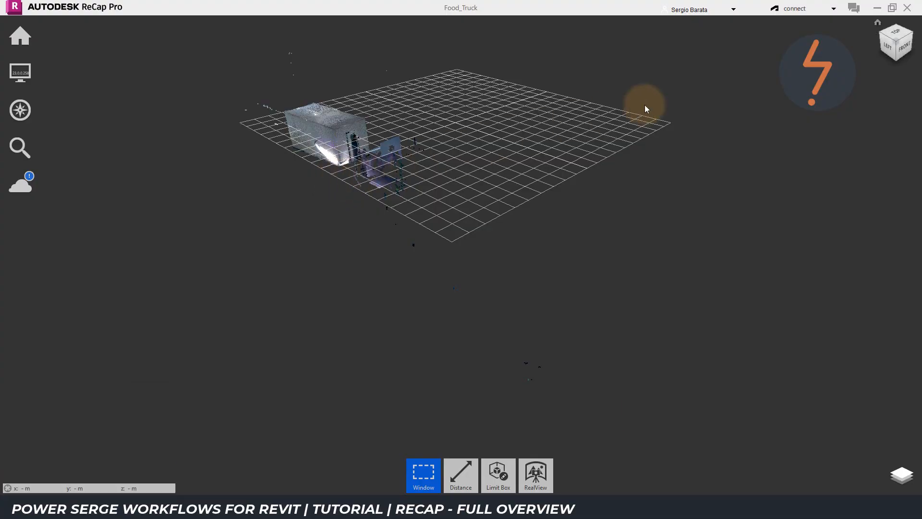
# From the left view, delete the stray points to the right of and above the truck.
pyautogui.click(888, 46)
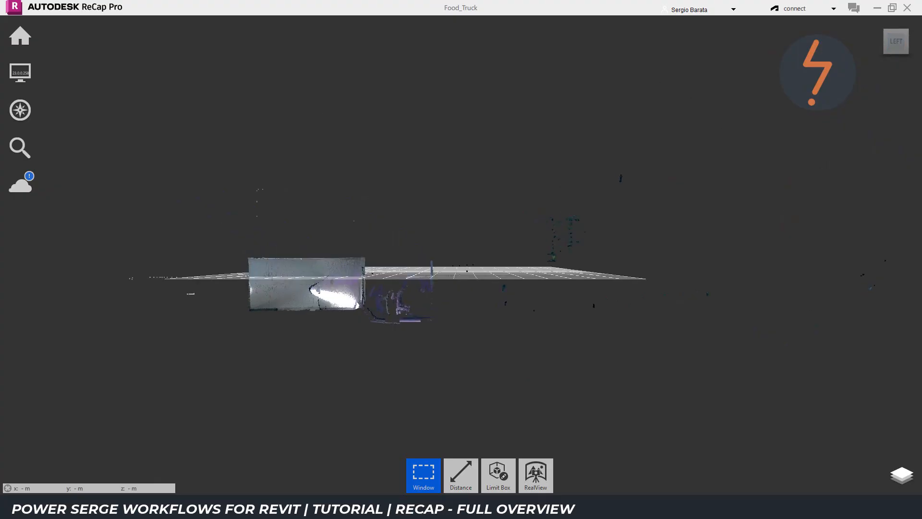
pyautogui.moveTo(530, 271)
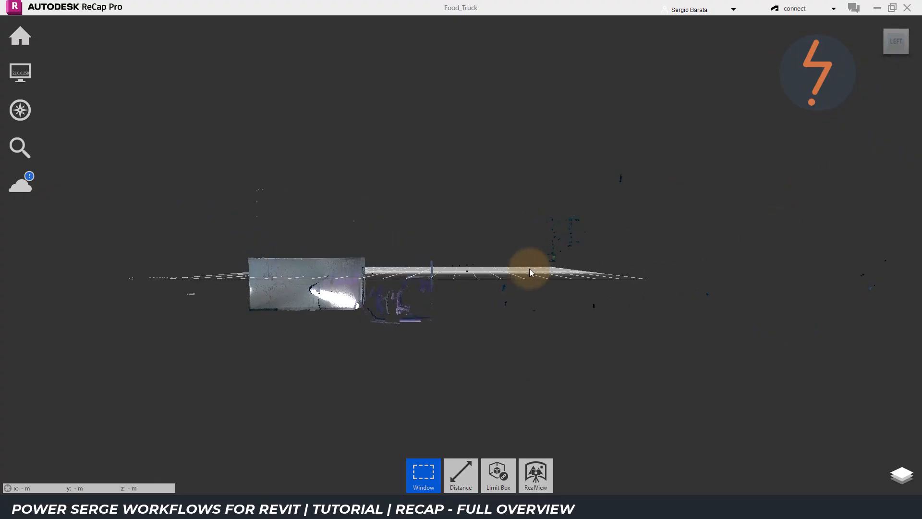
pyautogui.moveTo(474, 281)
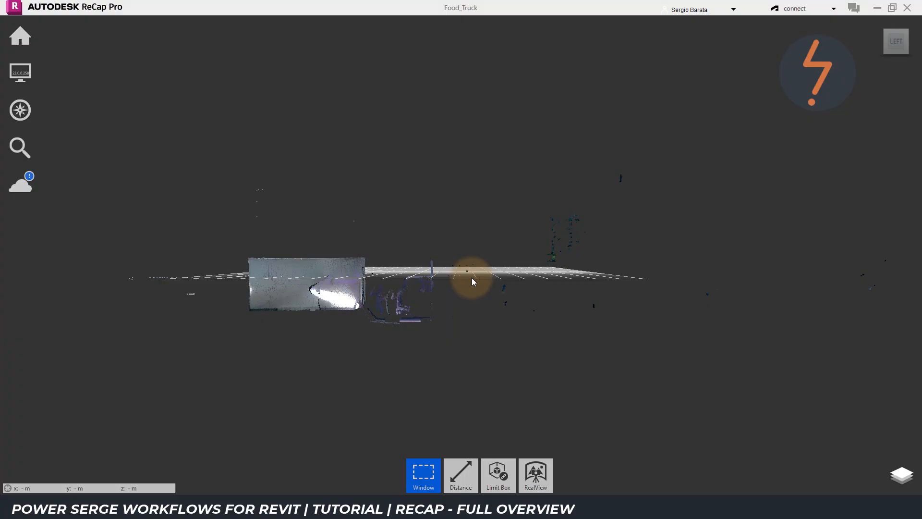
pyautogui.click(422, 474)
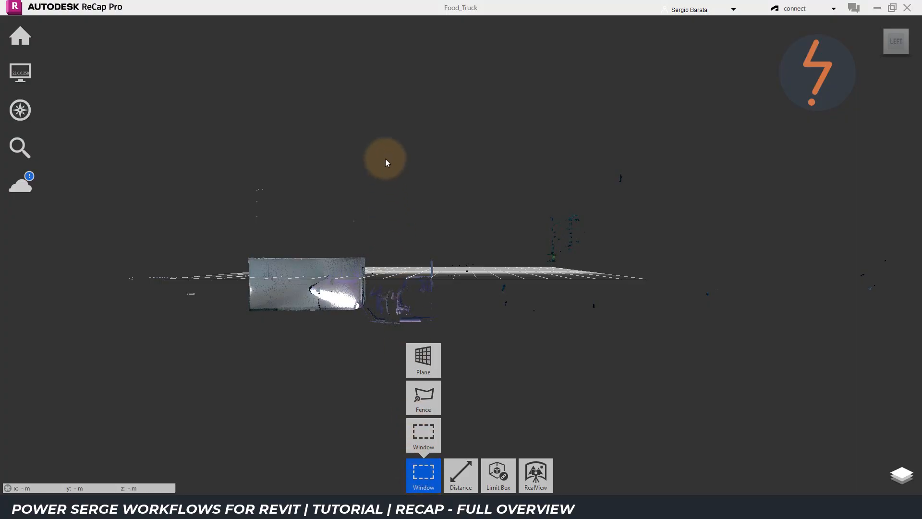
pyautogui.moveTo(386, 160); pyautogui.dragTo(893, 376)
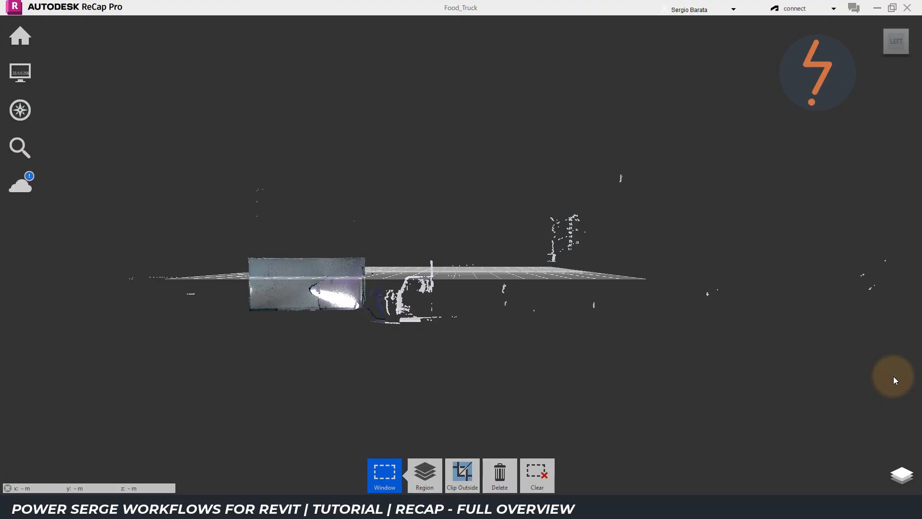
pyautogui.moveTo(430, 345)
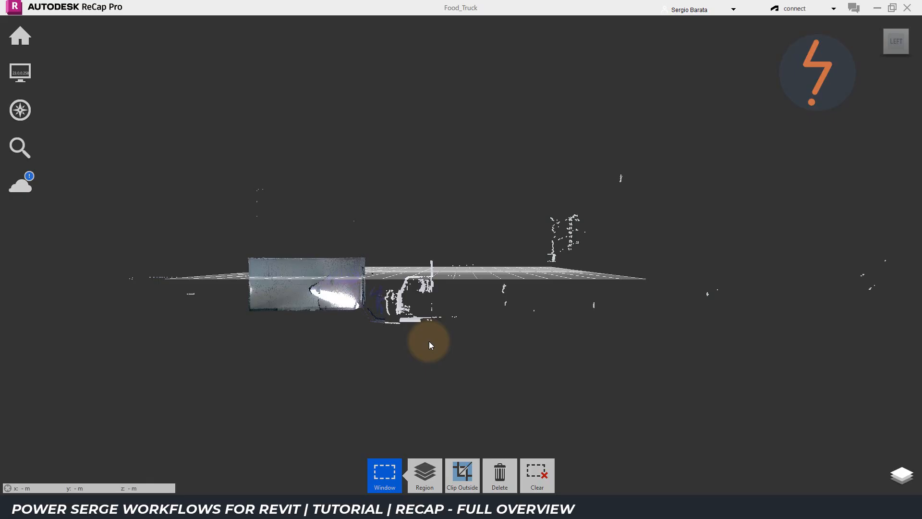
pyautogui.moveTo(458, 394)
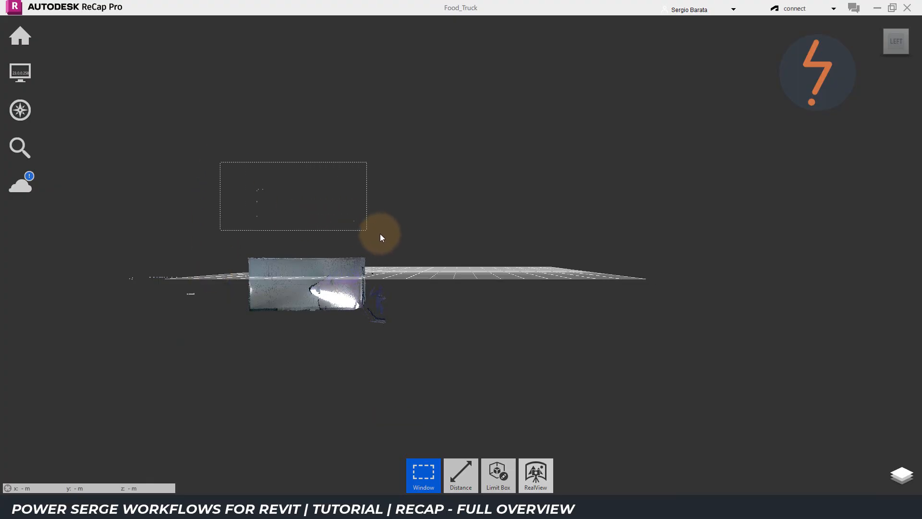
pyautogui.click(497, 475)
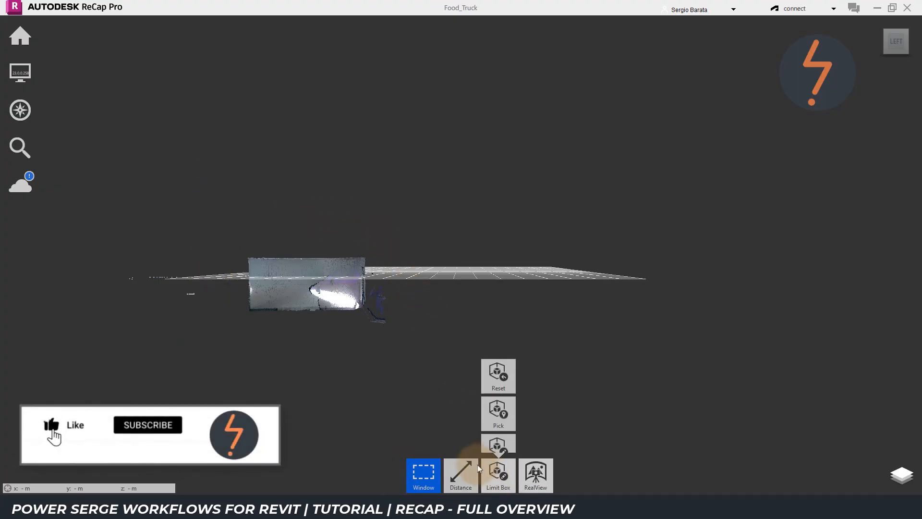
pyautogui.click(497, 475)
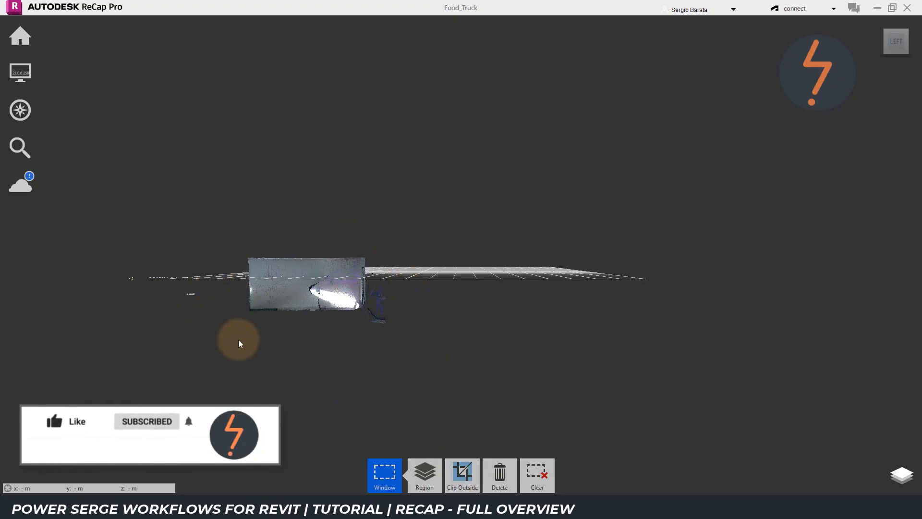
pyautogui.click(497, 475)
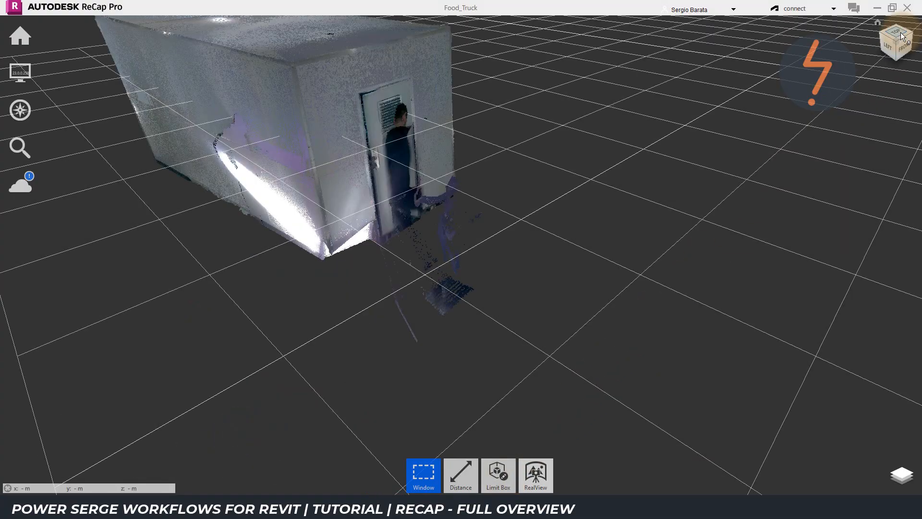
# From the top view, fence-select and delete the stray points beside the truck's door.
pyautogui.click(895, 41)
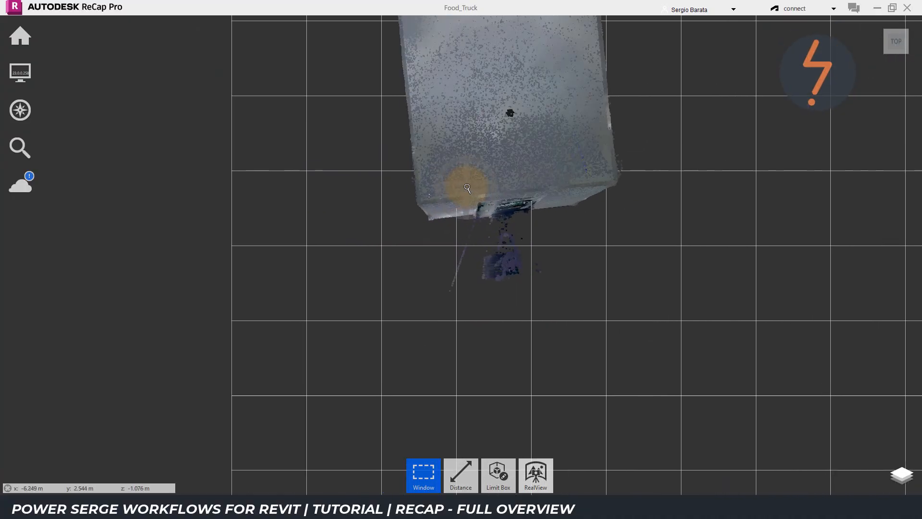
pyautogui.click(423, 475)
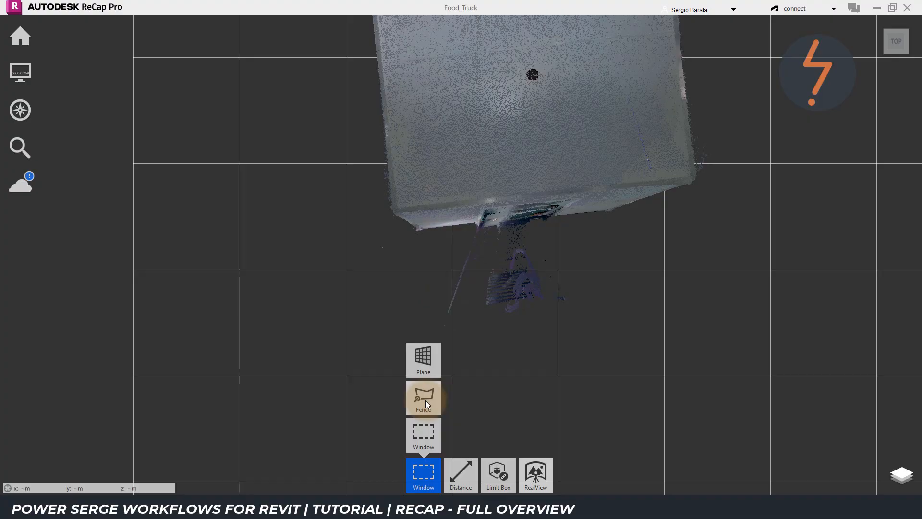
pyautogui.click(422, 398)
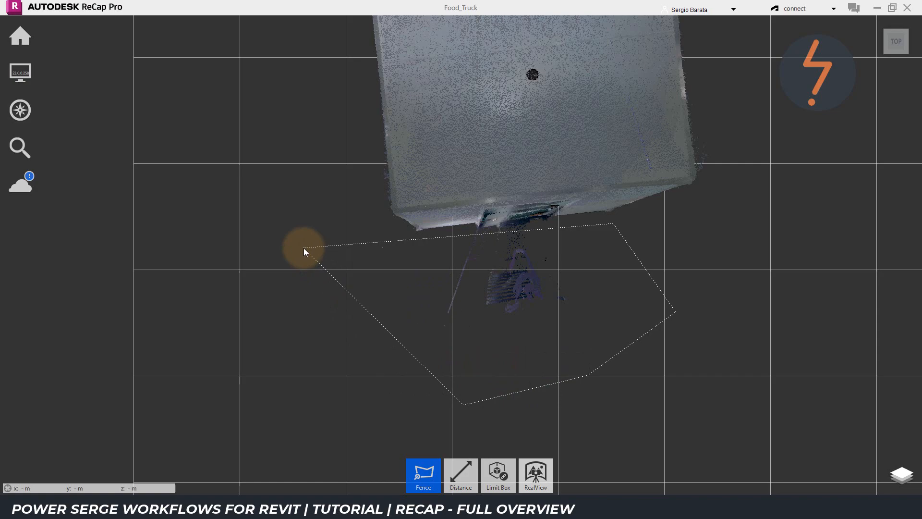
pyautogui.click(305, 251)
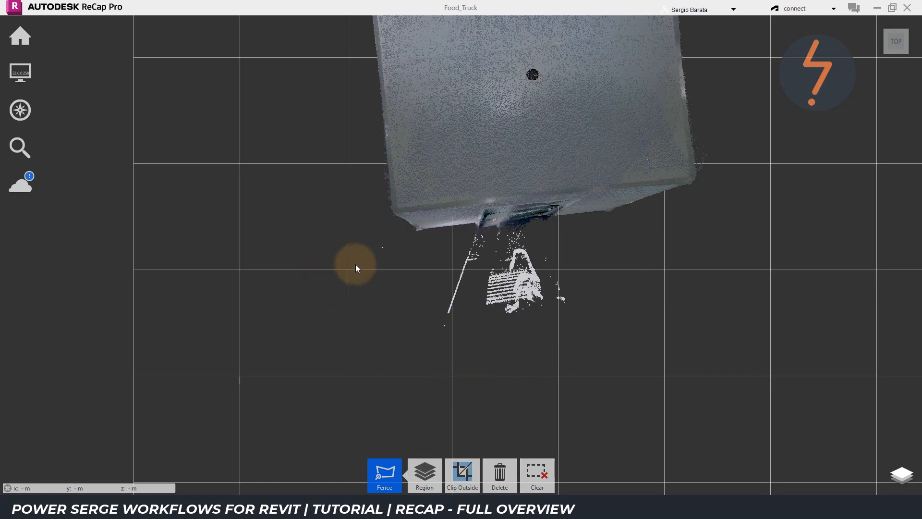
pyautogui.moveTo(536, 335)
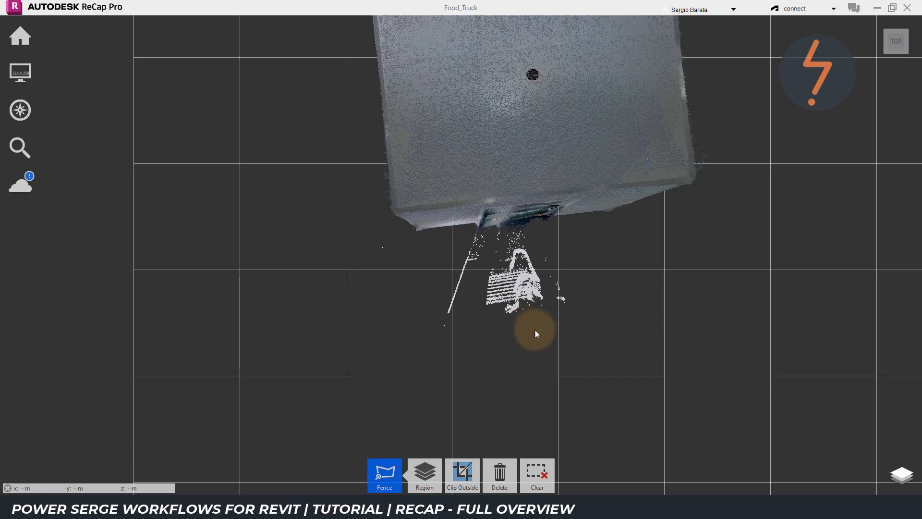
pyautogui.moveTo(499, 475)
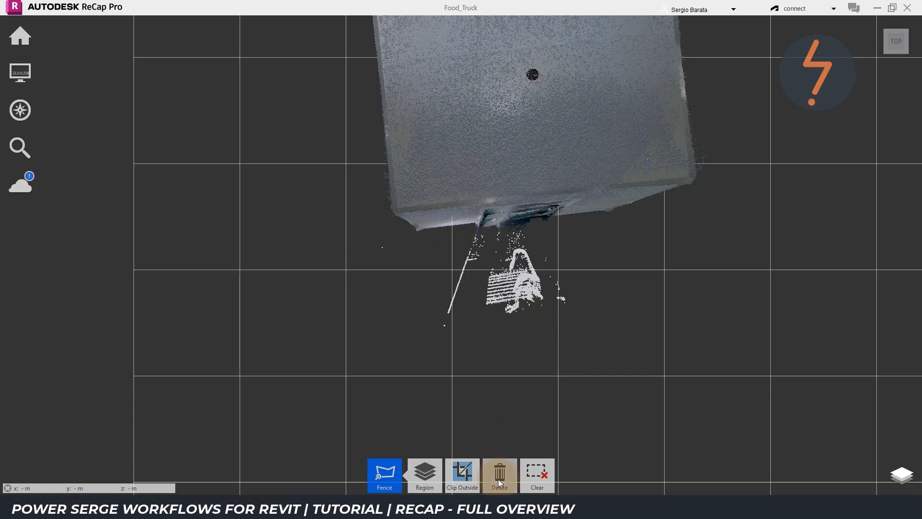
pyautogui.click(499, 475)
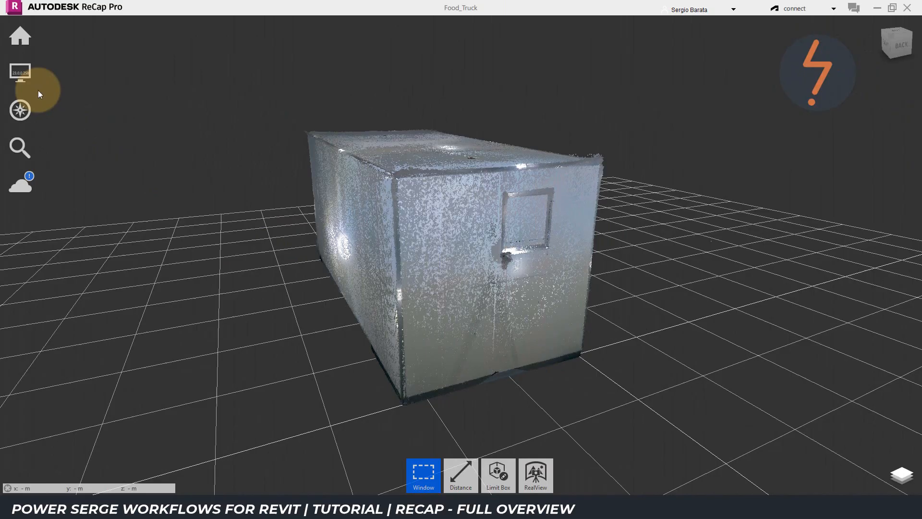
# Show the Edge Highlighting lighting options in Display Settings.
pyautogui.click(19, 73)
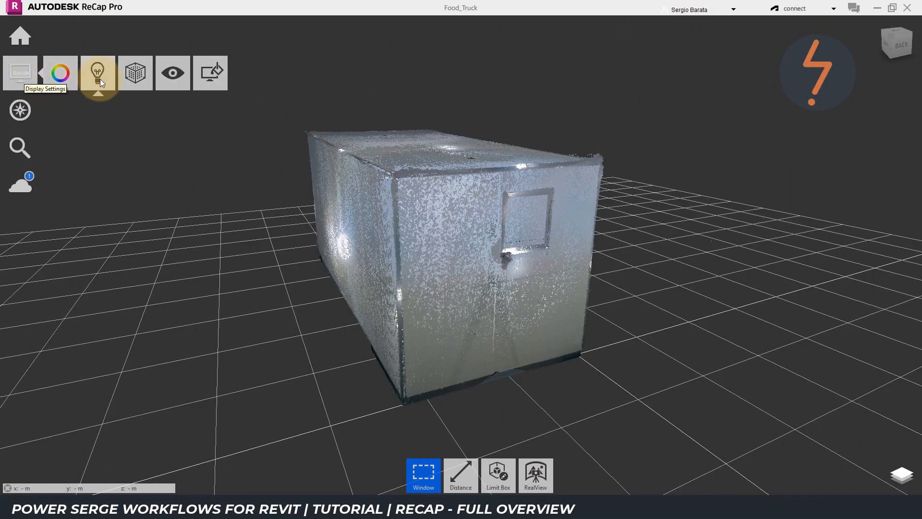
pyautogui.click(98, 73)
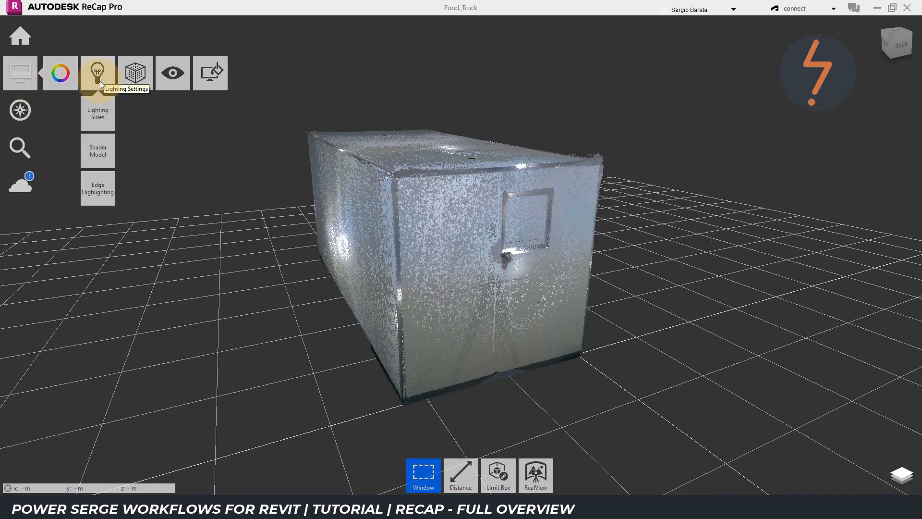
pyautogui.moveTo(98, 188)
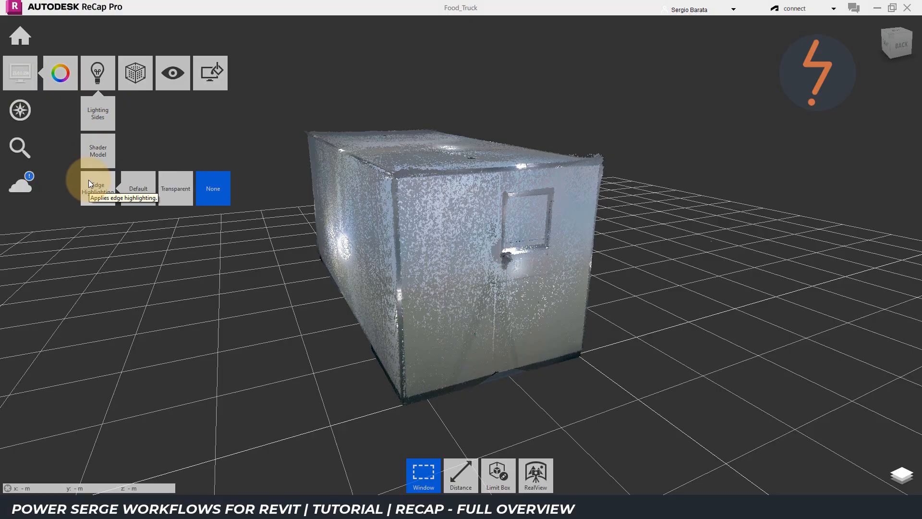
pyautogui.click(138, 189)
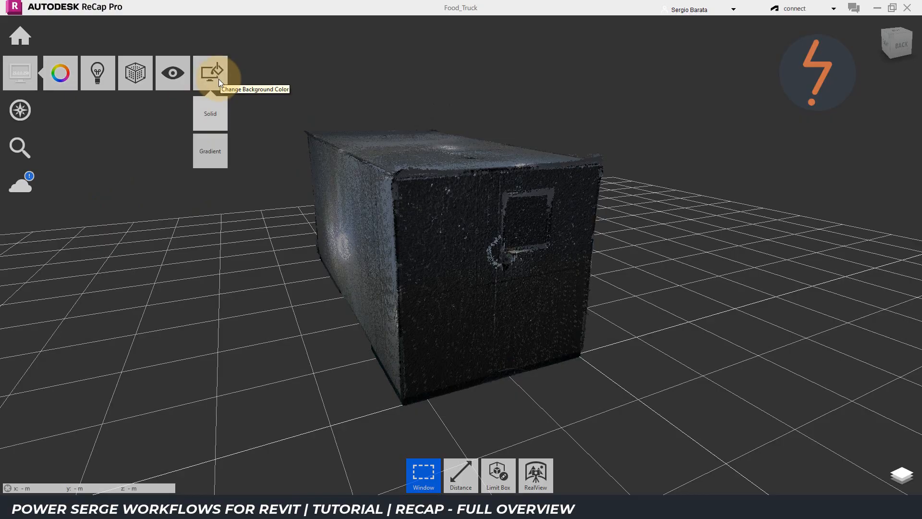
# Set the scene background to solid Sandstone.
pyautogui.click(210, 113)
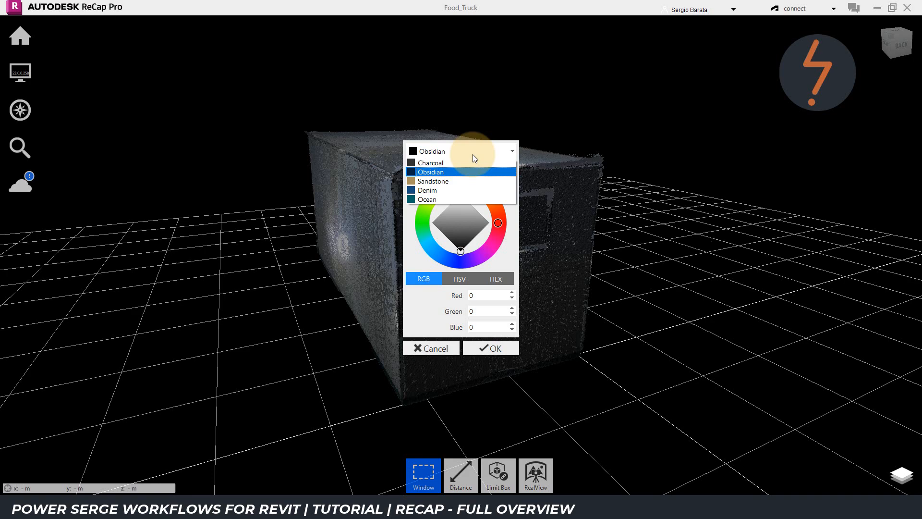
pyautogui.click(433, 180)
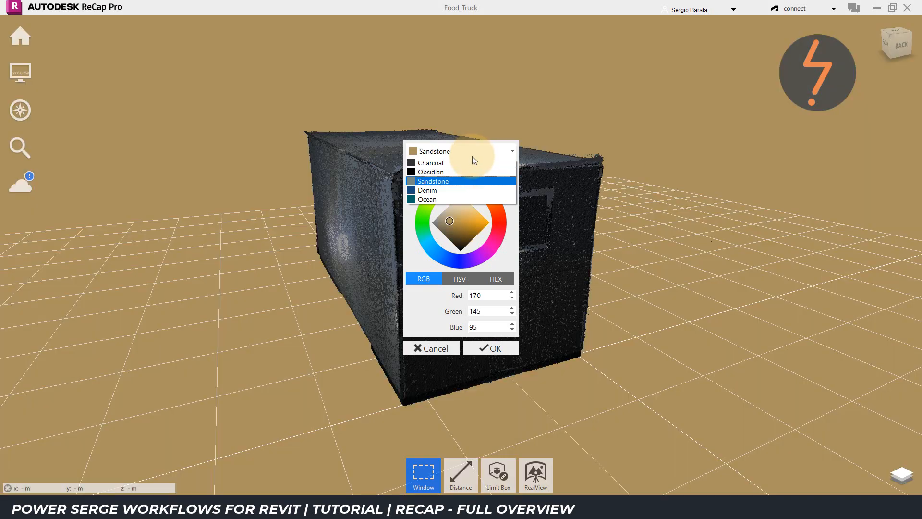
pyautogui.click(433, 181)
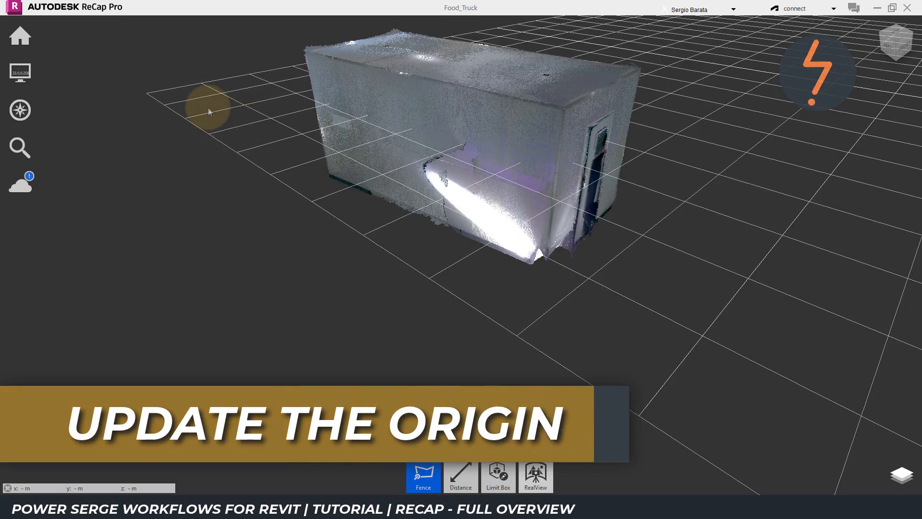
# Move the project origin to the floor/wall corner inside the truck with Update Origin.
pyautogui.click(20, 73)
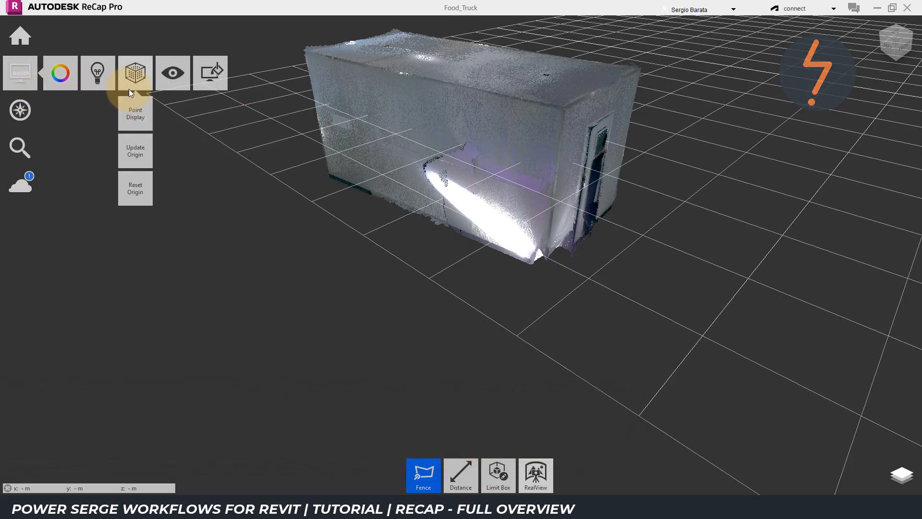
pyautogui.moveTo(134, 72)
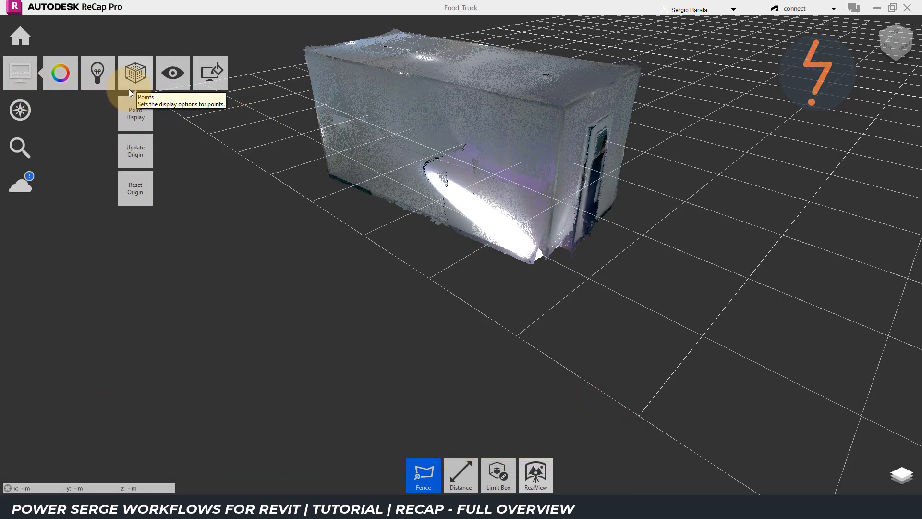
pyautogui.click(135, 150)
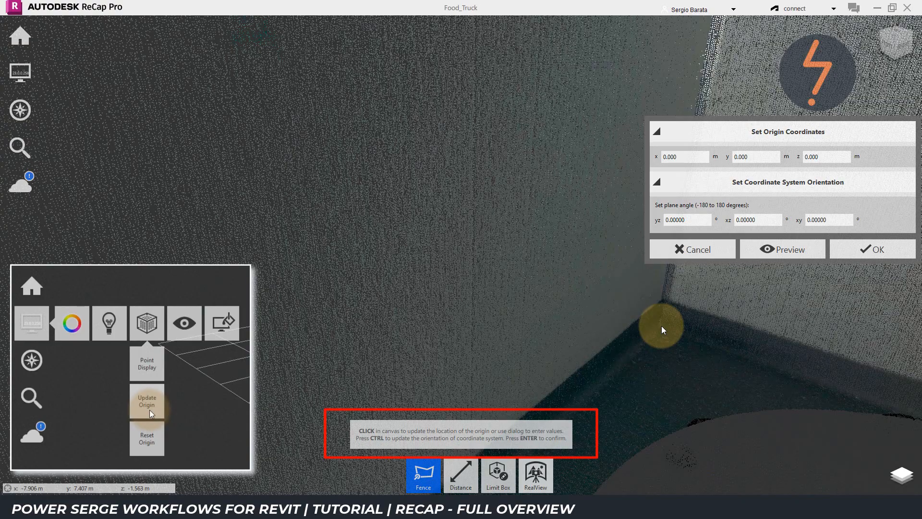
pyautogui.click(661, 328)
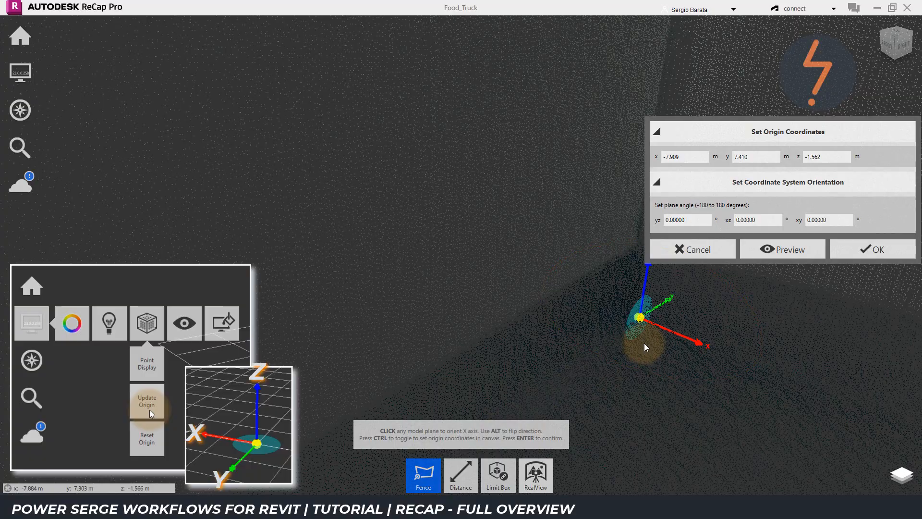
pyautogui.moveTo(577, 369)
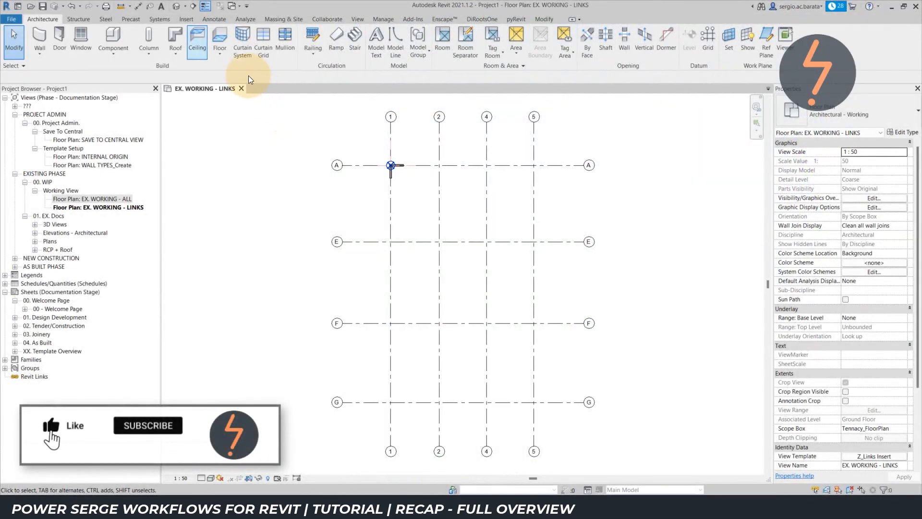
# Link Food_Truck.rcp into Revit using Auto - Origin to Internal Origin positioning.
pyautogui.click(186, 19)
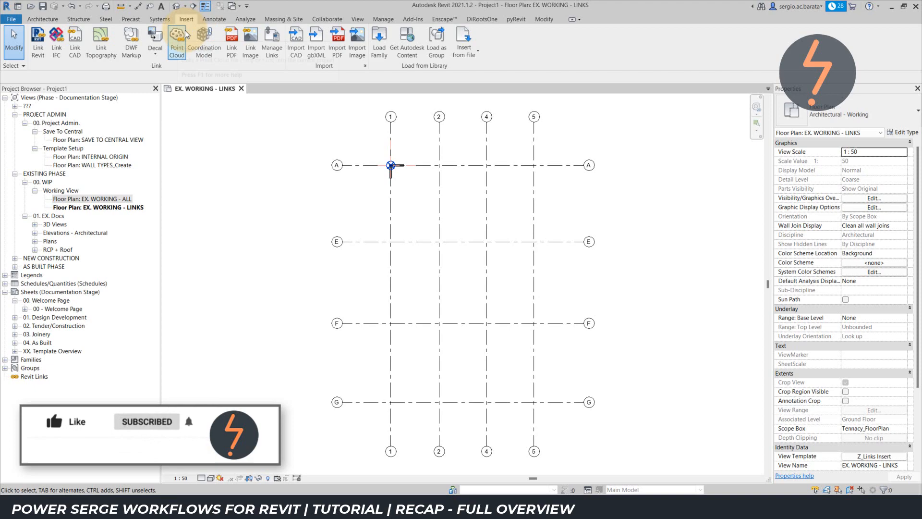
pyautogui.click(176, 42)
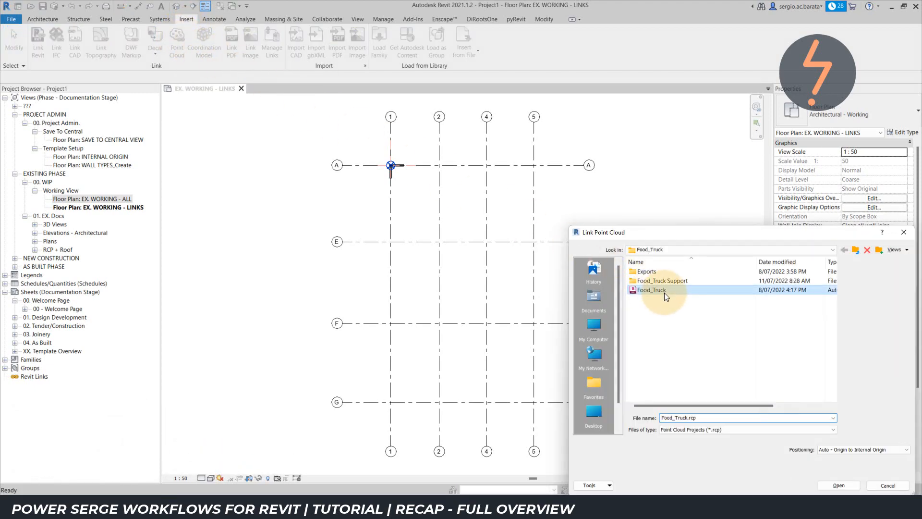
pyautogui.moveTo(706, 327)
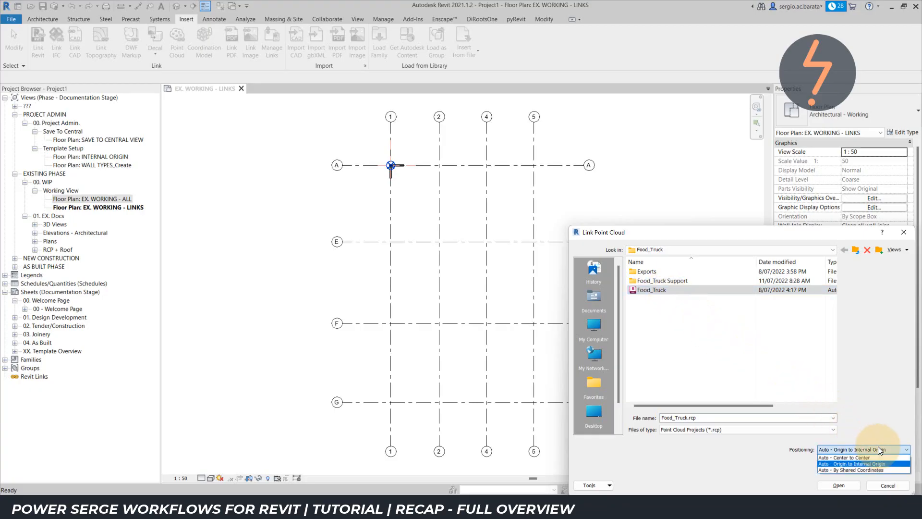
pyautogui.click(856, 464)
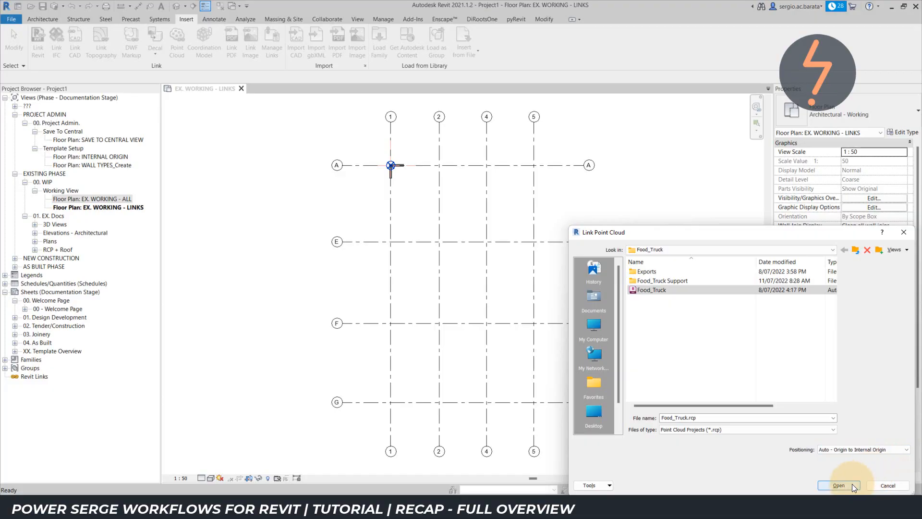
pyautogui.click(838, 485)
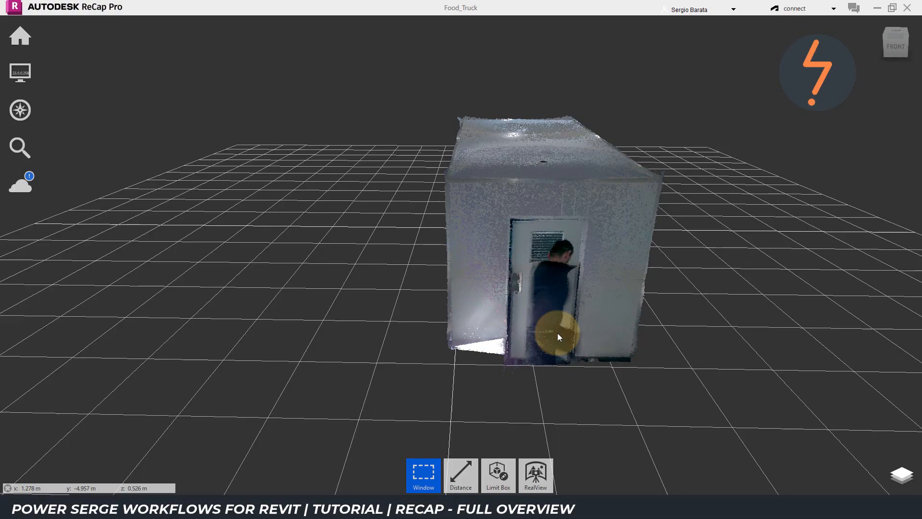
# Resize the limit box to cut away the truck's roof and confirm it.
pyautogui.click(498, 474)
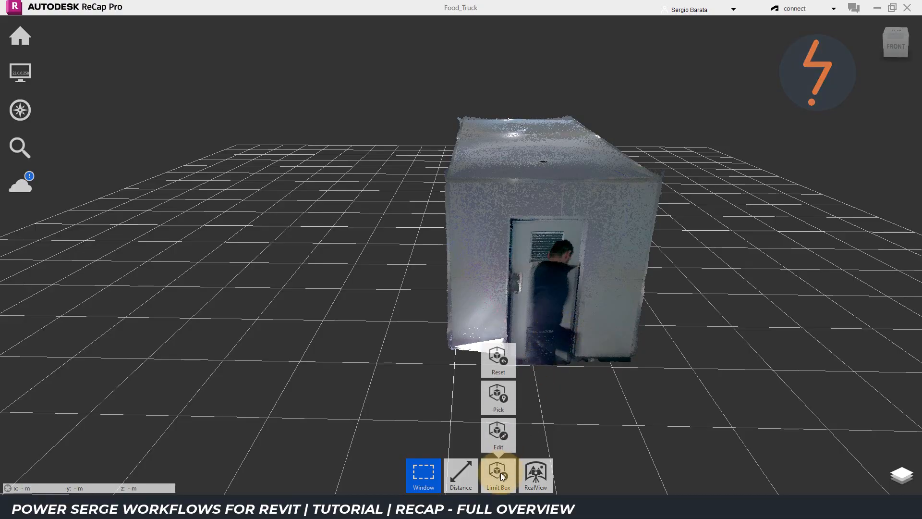
pyautogui.click(497, 474)
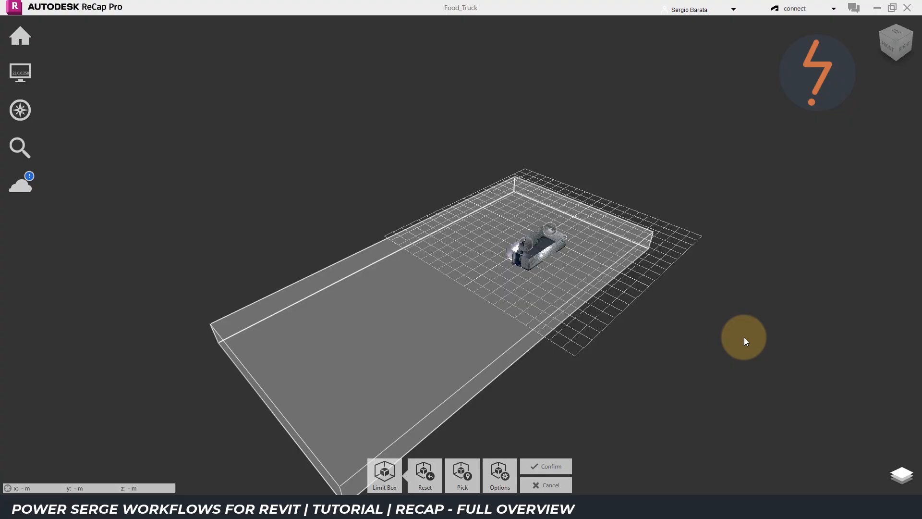
pyautogui.click(545, 470)
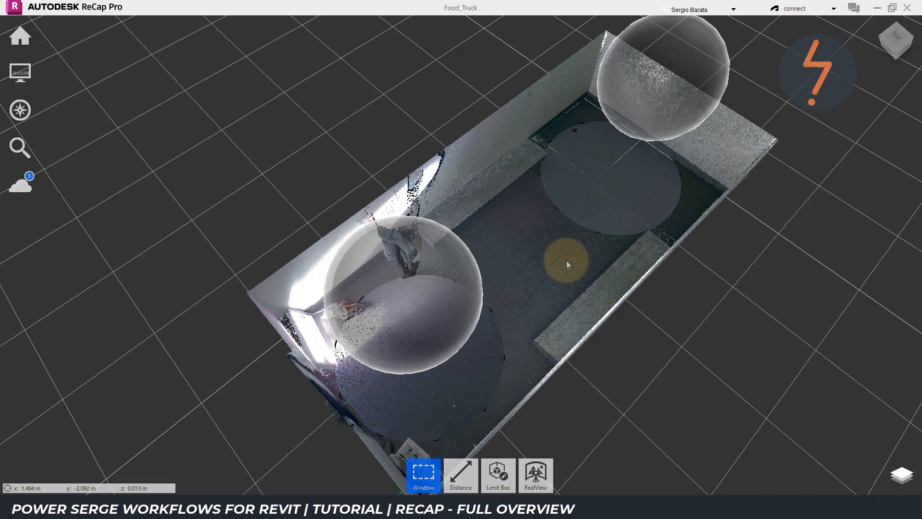
pyautogui.click(20, 73)
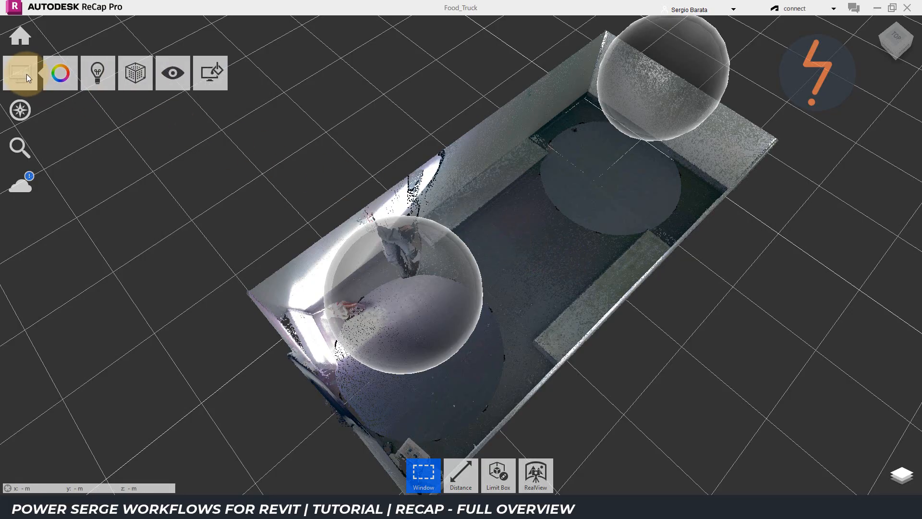
# Turn off Mirror Balls visibility and show the Project Navigator's scan regions list.
pyautogui.click(172, 73)
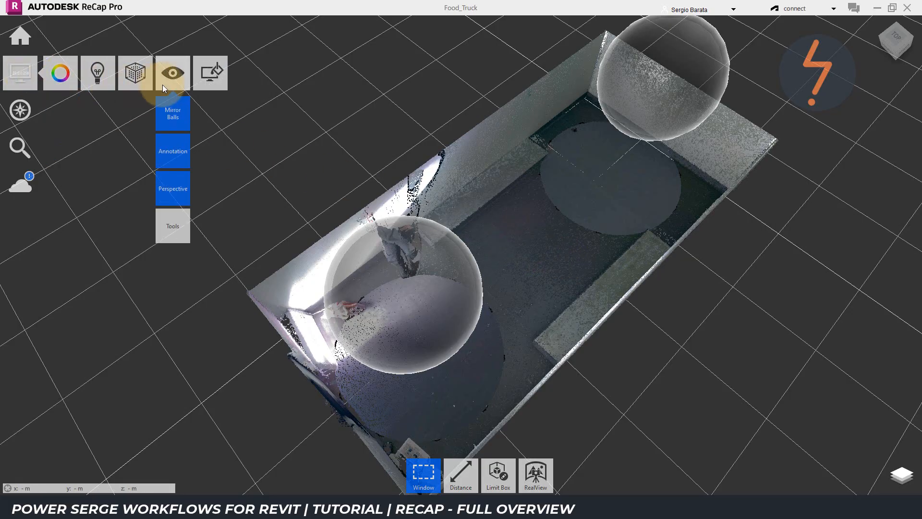
pyautogui.click(172, 112)
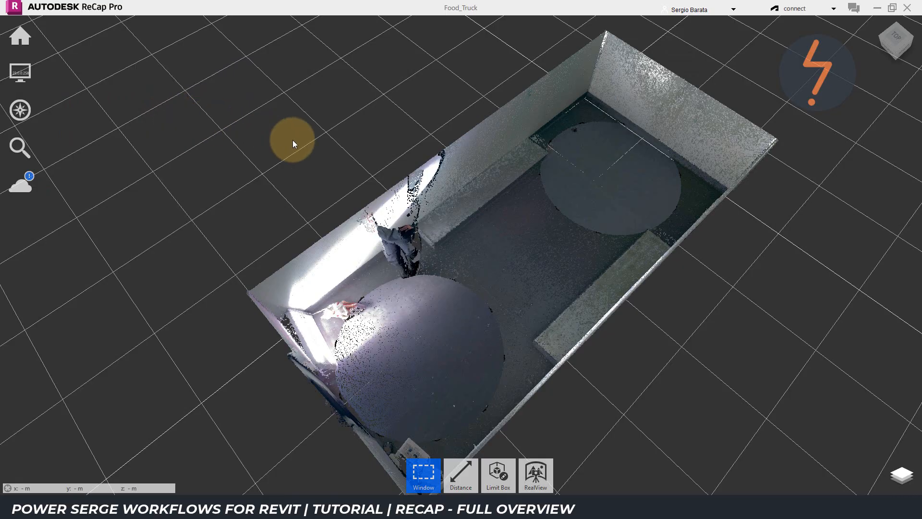
pyautogui.moveTo(666, 347)
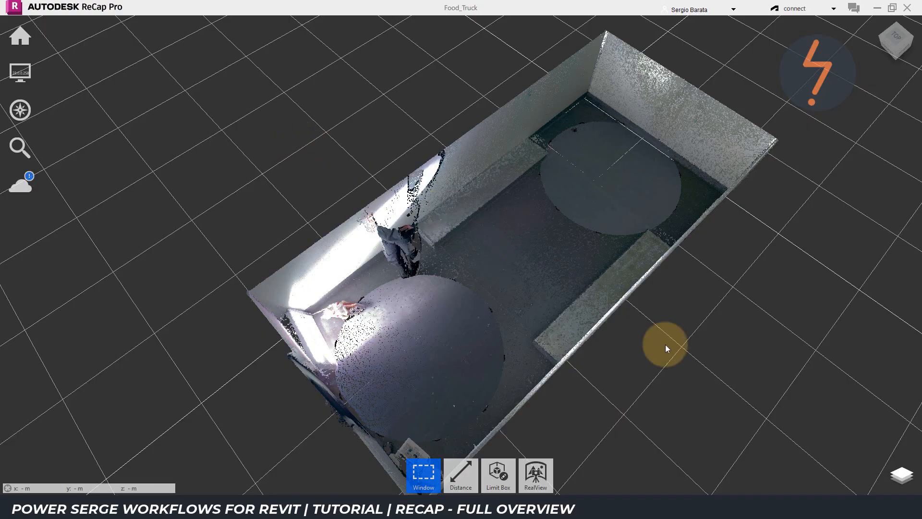
pyautogui.click(905, 474)
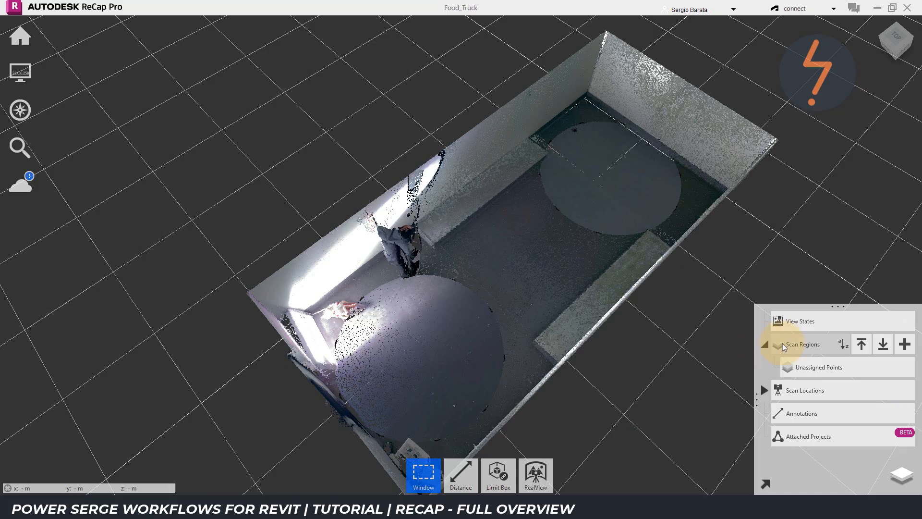
# Add a scan region named Floor and plane-select the truck's floor points.
pyautogui.click(905, 343)
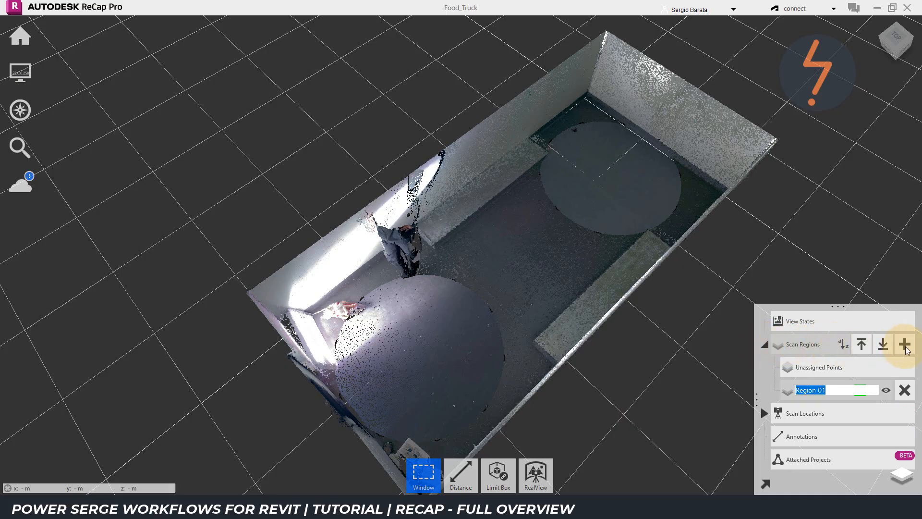
pyautogui.write('Floor')
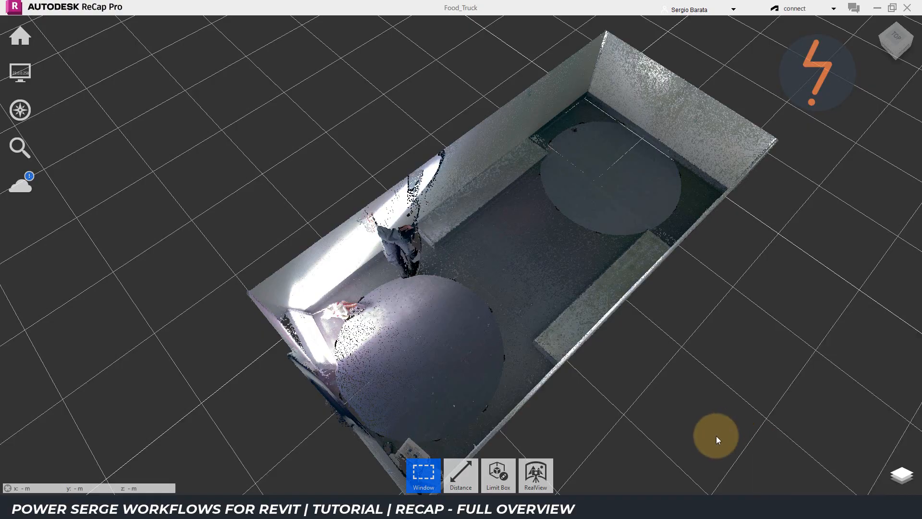
pyautogui.click(423, 475)
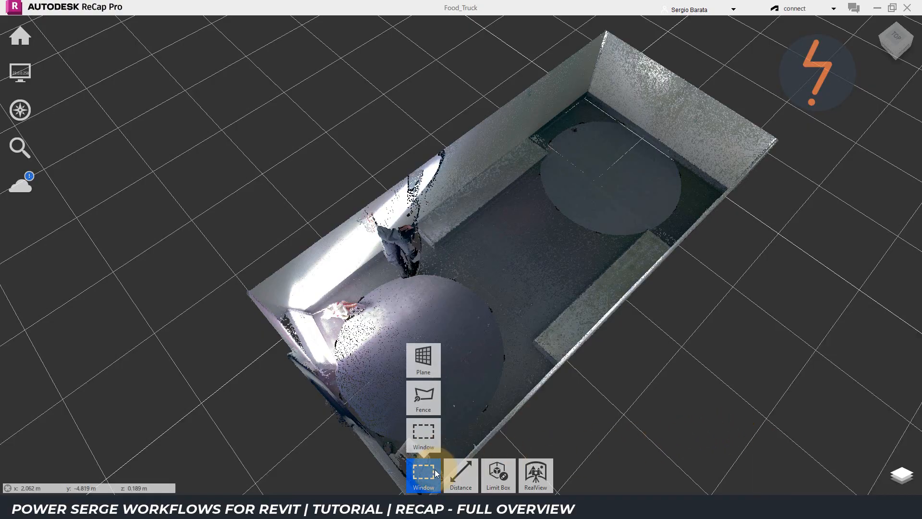
pyautogui.moveTo(423, 360)
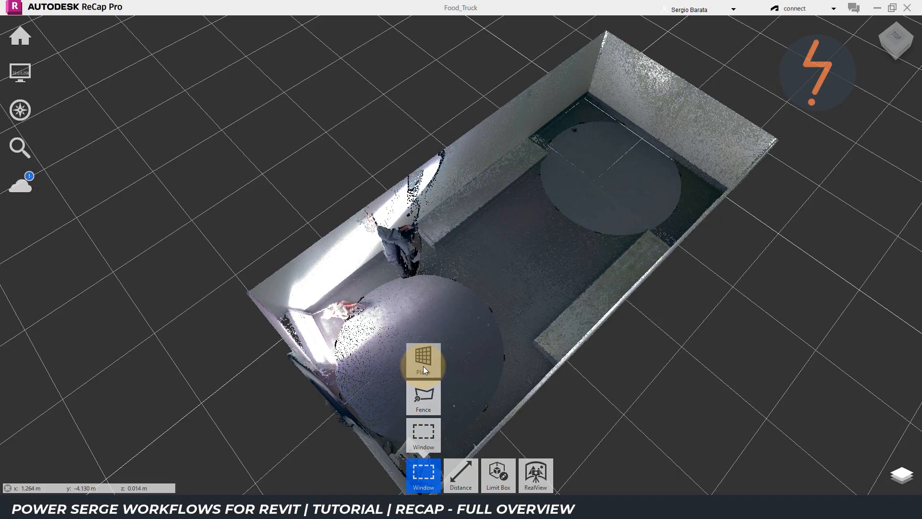
pyautogui.click(423, 359)
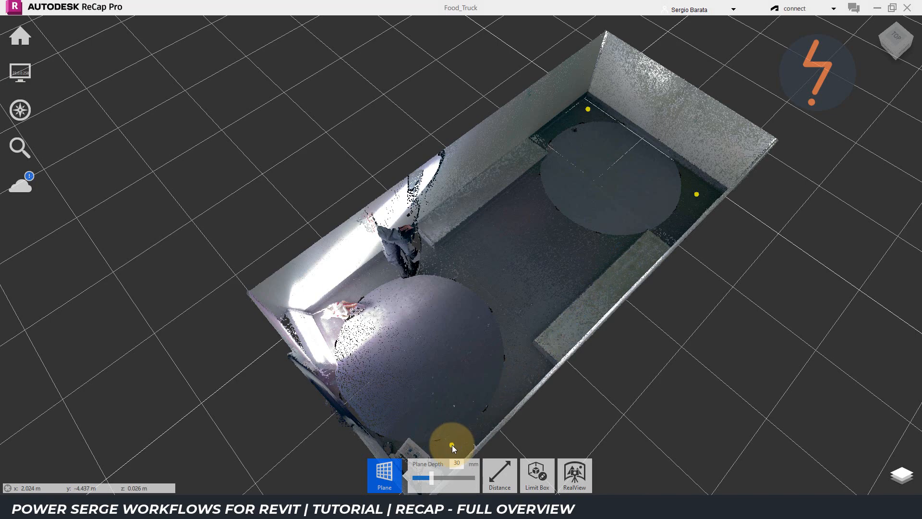
pyautogui.click(383, 475)
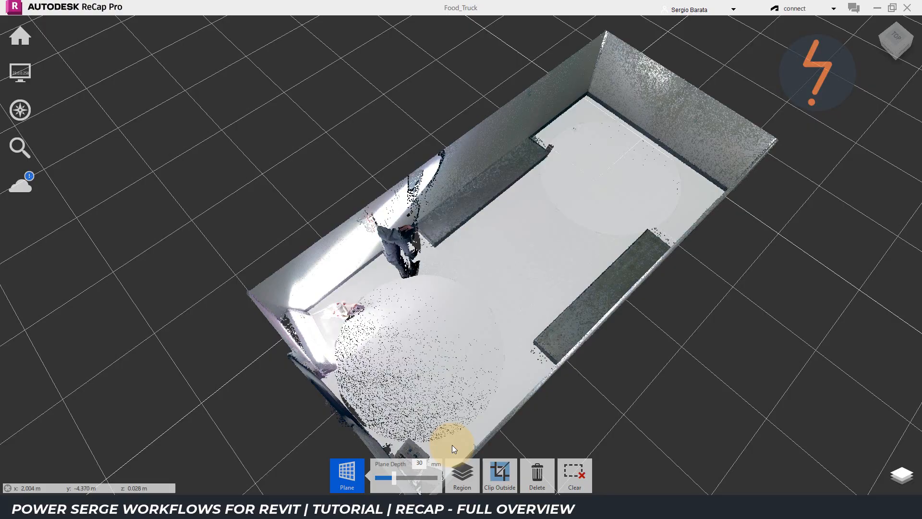
pyautogui.moveTo(468, 312)
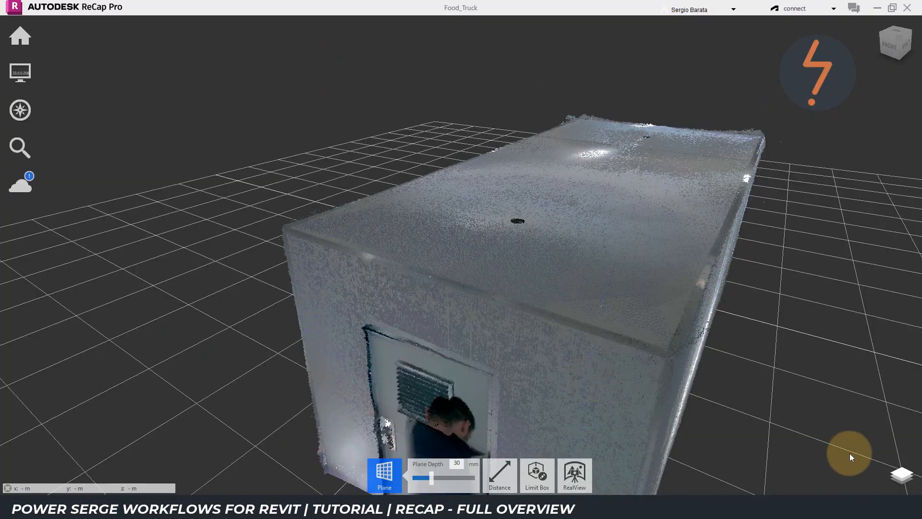
# Hide the Ceiling region and plane-select the truck's back wall points.
pyautogui.click(904, 344)
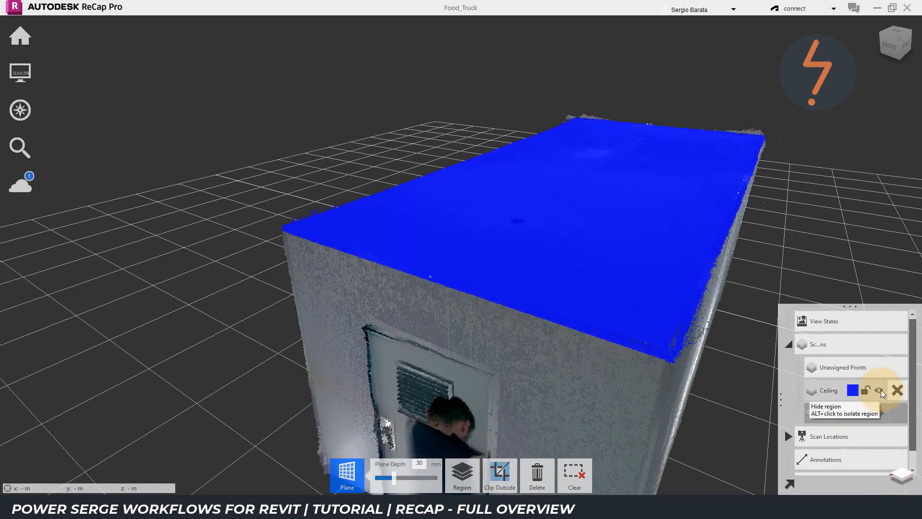
pyautogui.click(880, 391)
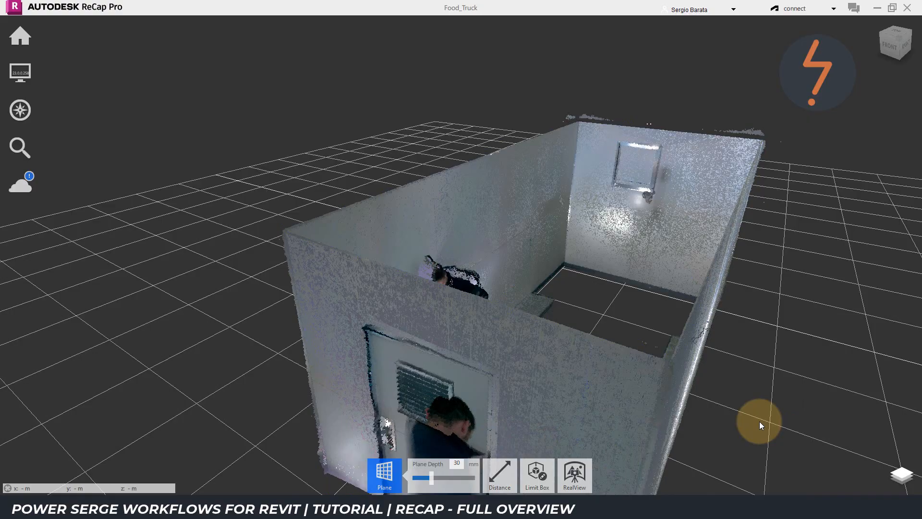
pyautogui.moveTo(759, 420); pyautogui.dragTo(618, 325)
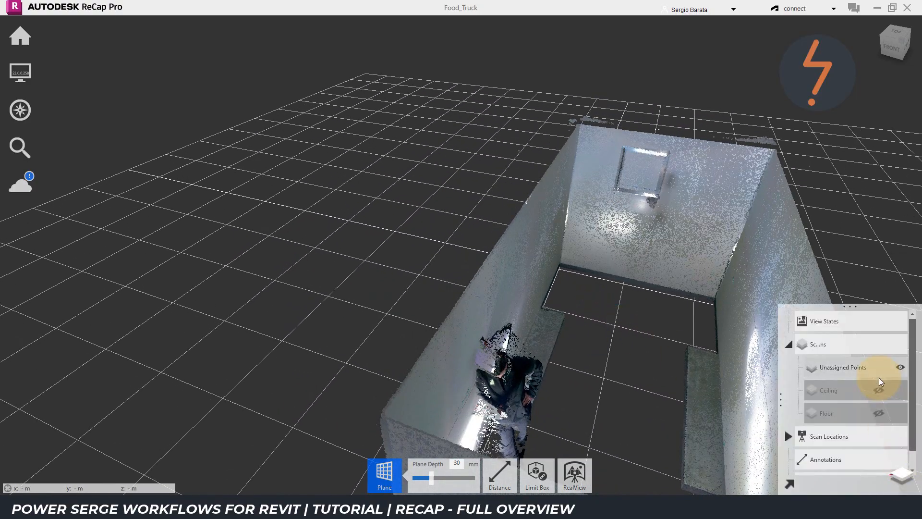
pyautogui.click(896, 344)
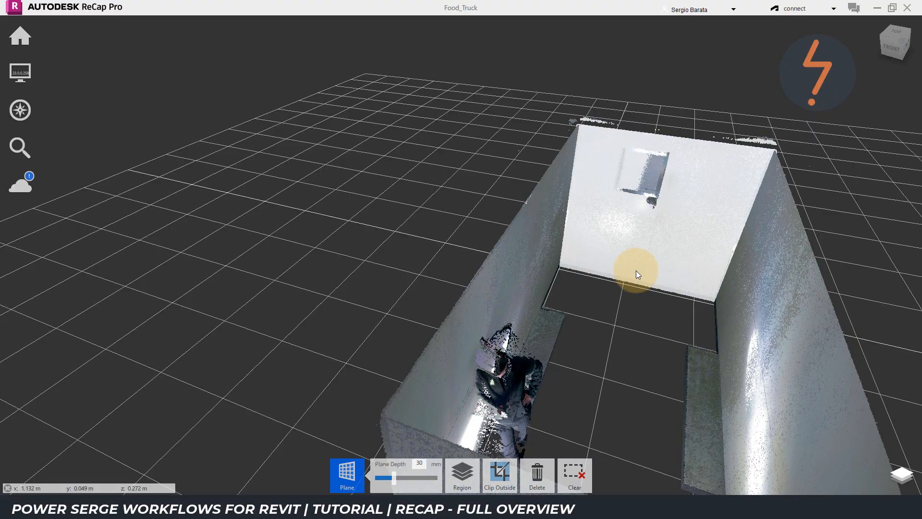
pyautogui.click(463, 475)
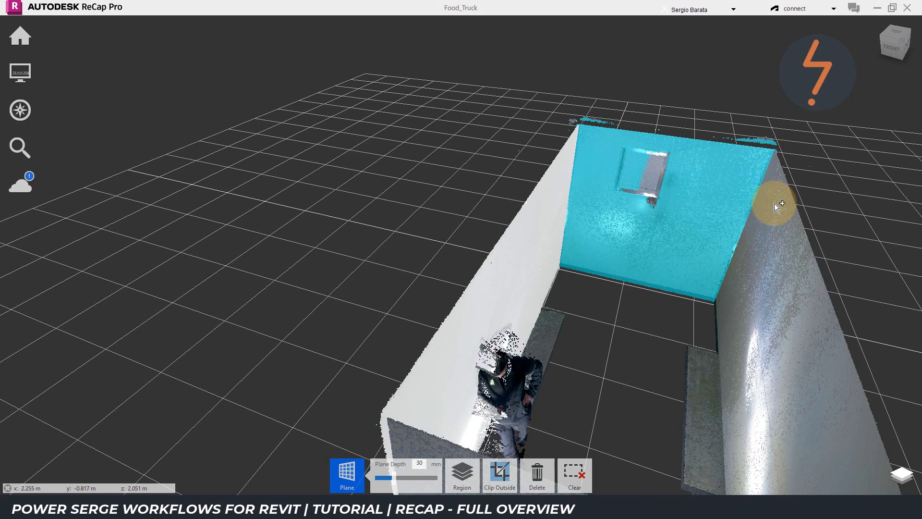
pyautogui.moveTo(733, 311)
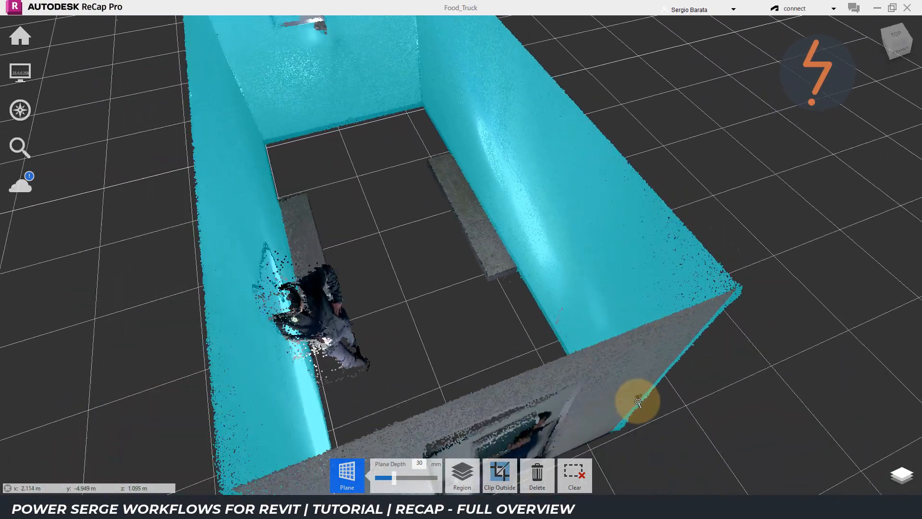
pyautogui.moveTo(639, 403); pyautogui.dragTo(493, 380)
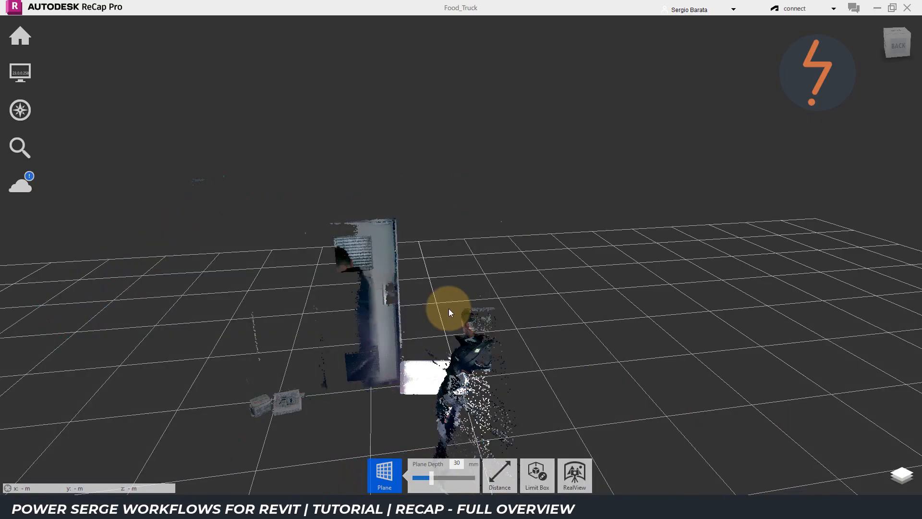
# Orbit around the scan and select the bench points beside the person.
pyautogui.moveTo(450, 312); pyautogui.dragTo(618, 409)
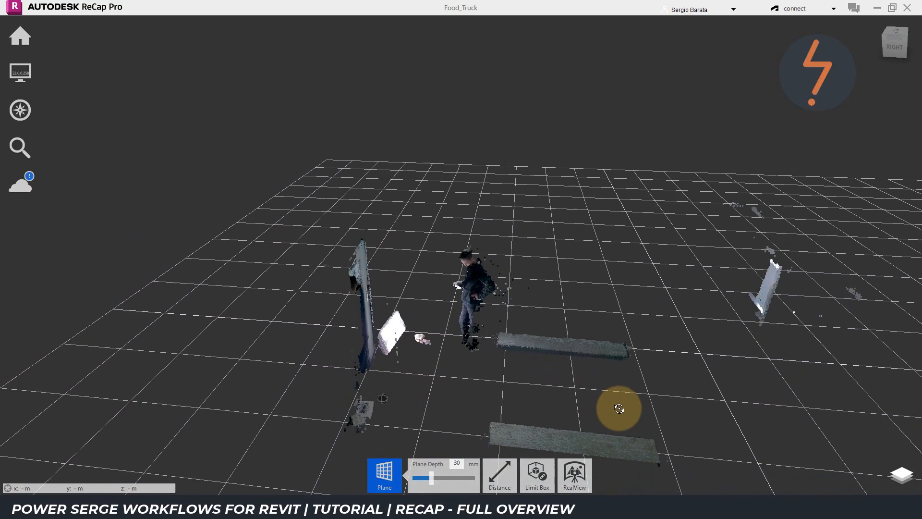
pyautogui.moveTo(619, 409); pyautogui.dragTo(561, 397)
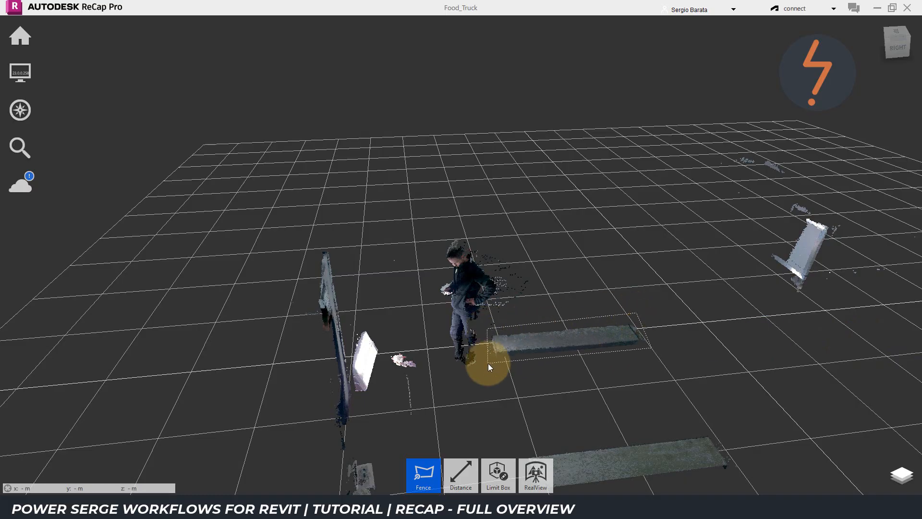
pyautogui.click(425, 475)
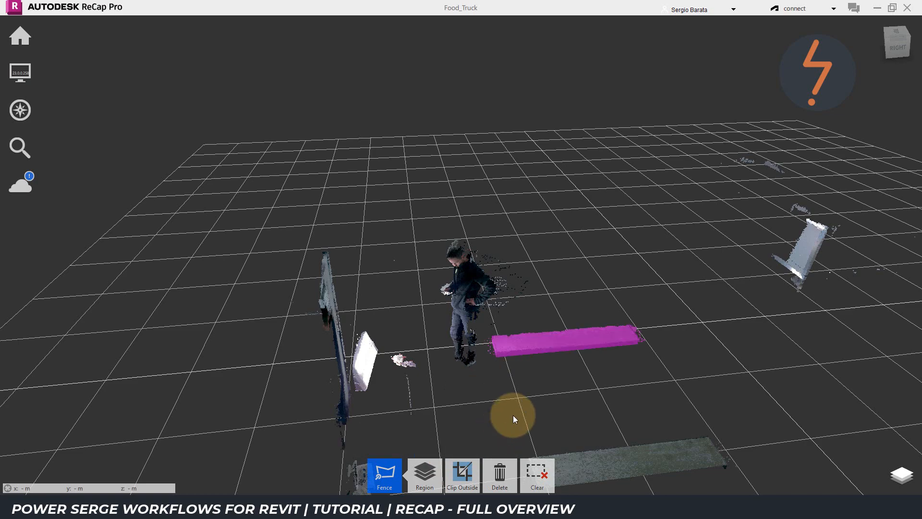
pyautogui.moveTo(512, 415); pyautogui.dragTo(511, 377)
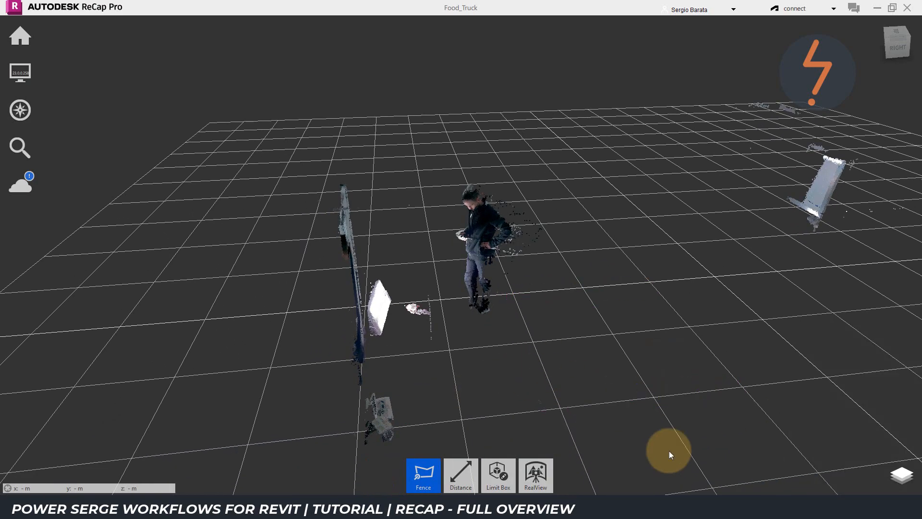
# Window-select the small floor object, then toggle the Ceiling scan region's visibility.
pyautogui.click(422, 475)
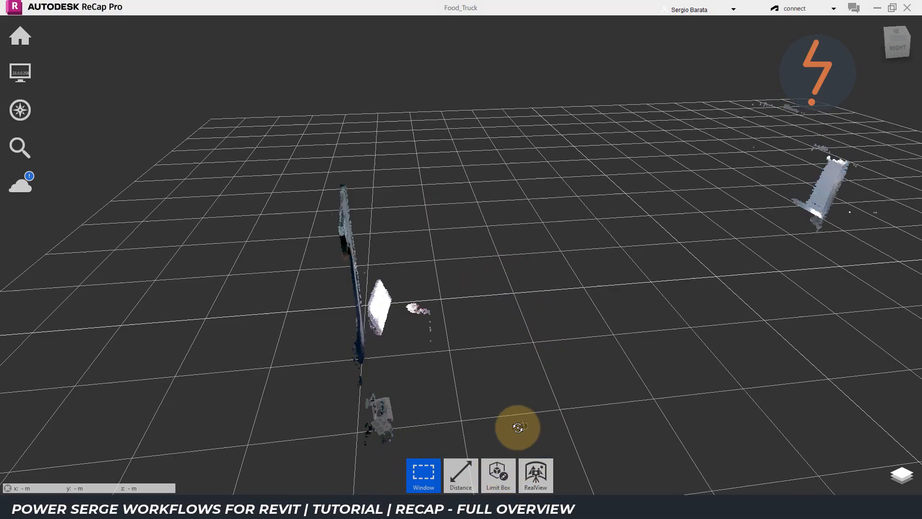
pyautogui.moveTo(518, 427); pyautogui.dragTo(372, 329)
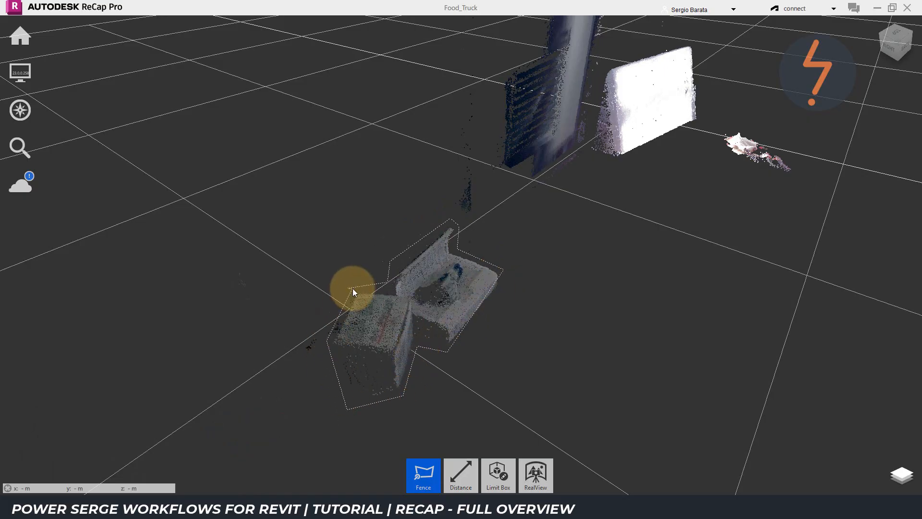
pyautogui.click(422, 475)
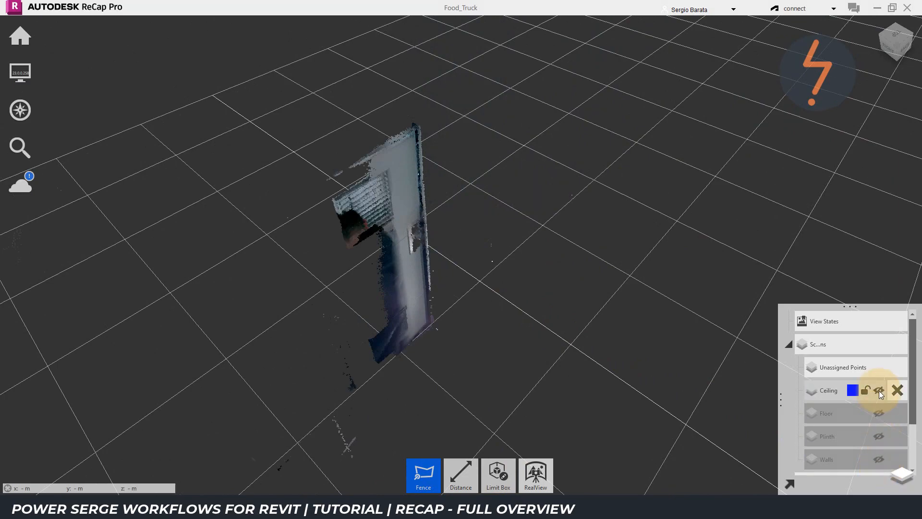
pyautogui.click(878, 390)
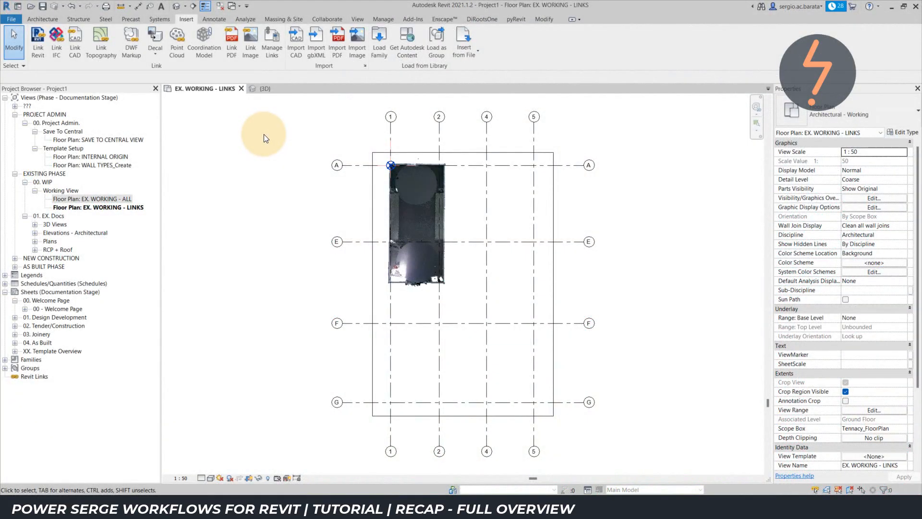
# Show Revit's {3D} view and bring up its Visibility/Graphic Overrides dialog.
pyautogui.click(262, 88)
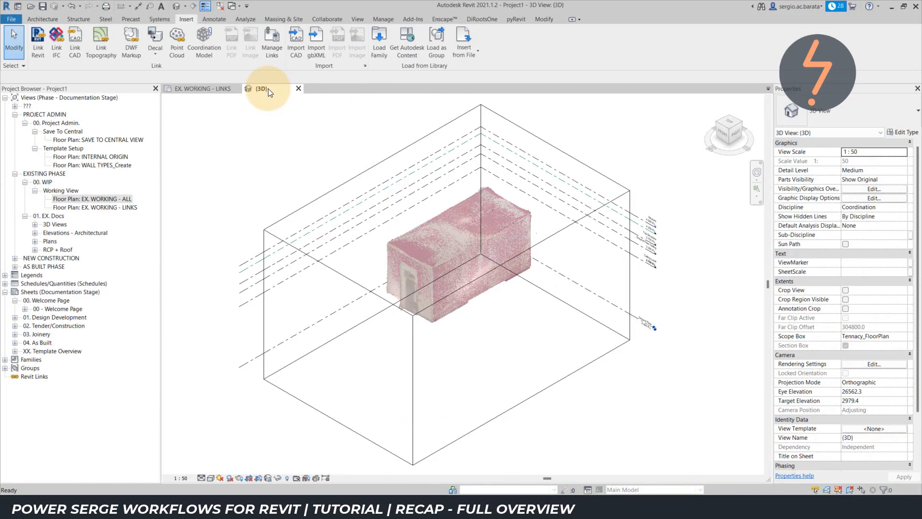
pyautogui.click(872, 189)
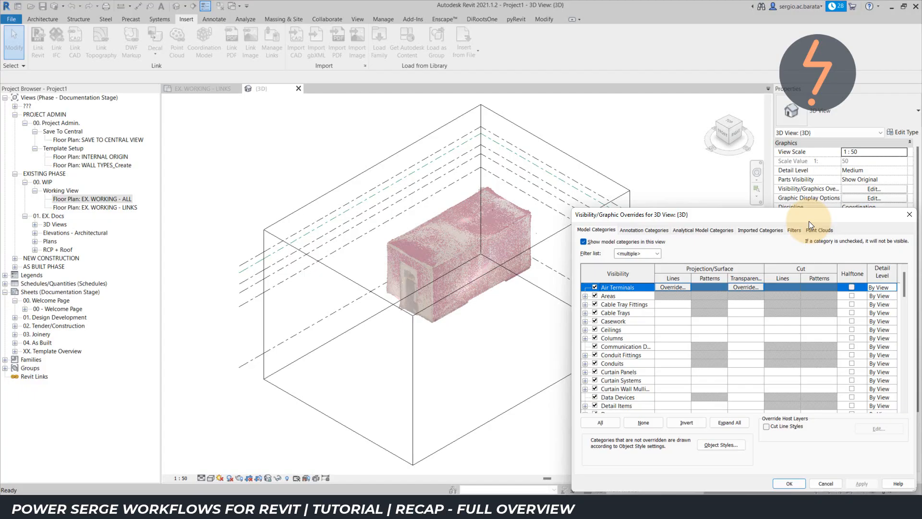
# Under Food_Truck.rcp Scan Regions, give Walls a single green colour and hide it.
pyautogui.click(818, 229)
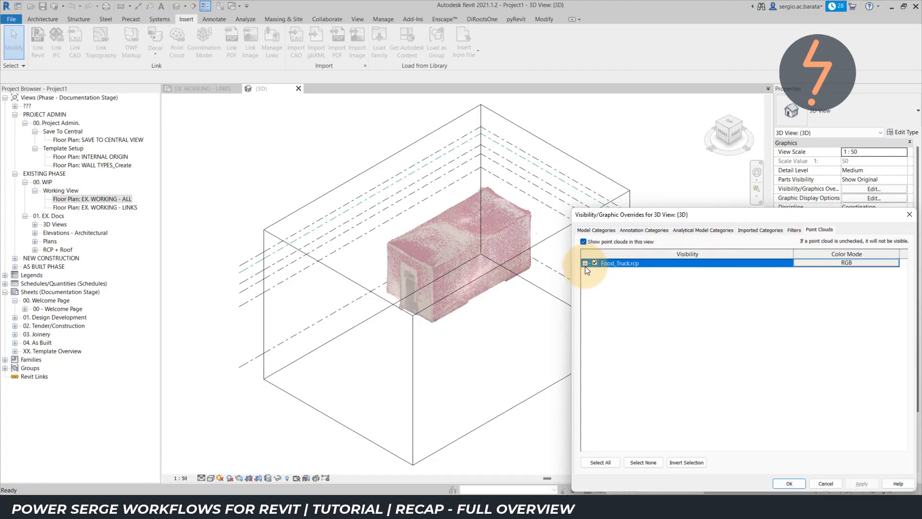
pyautogui.click(584, 263)
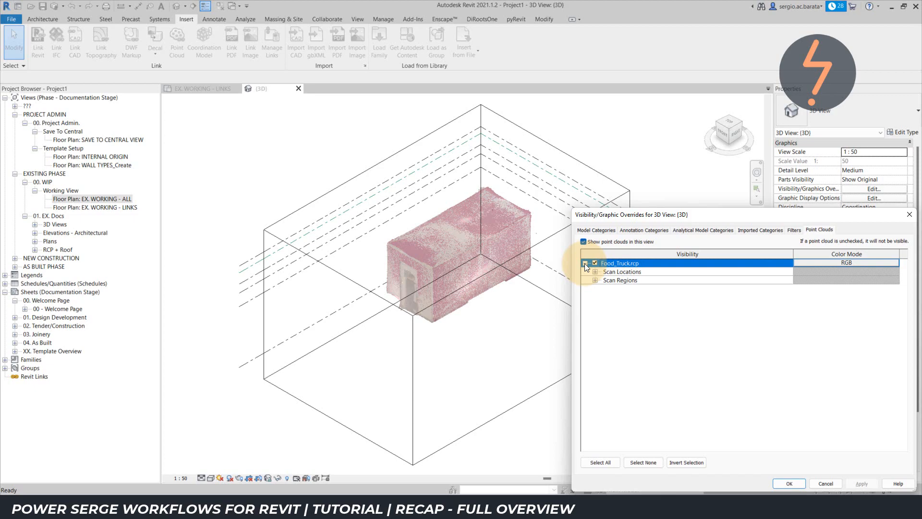
pyautogui.click(595, 280)
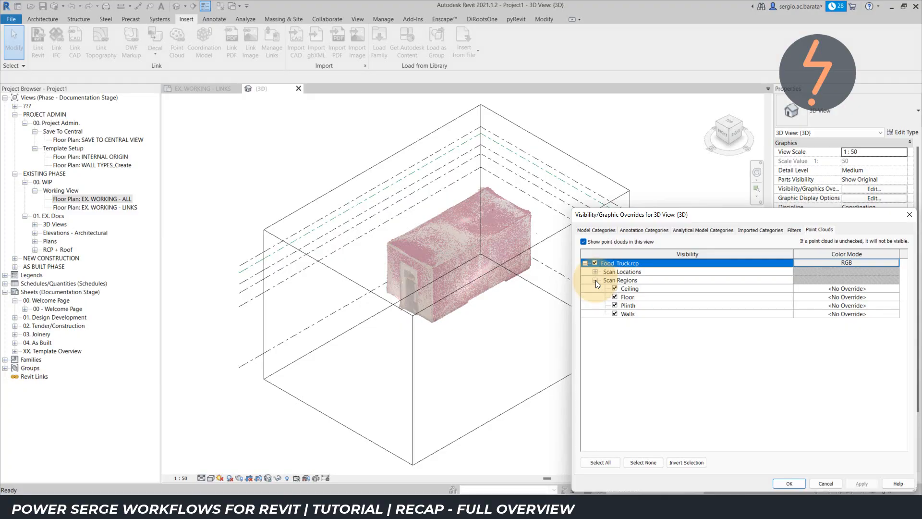
pyautogui.click(628, 314)
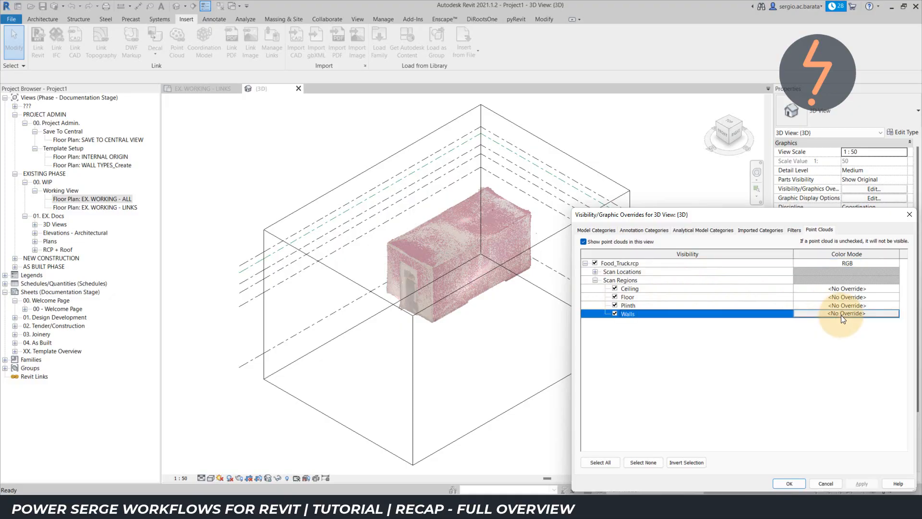
pyautogui.click(847, 314)
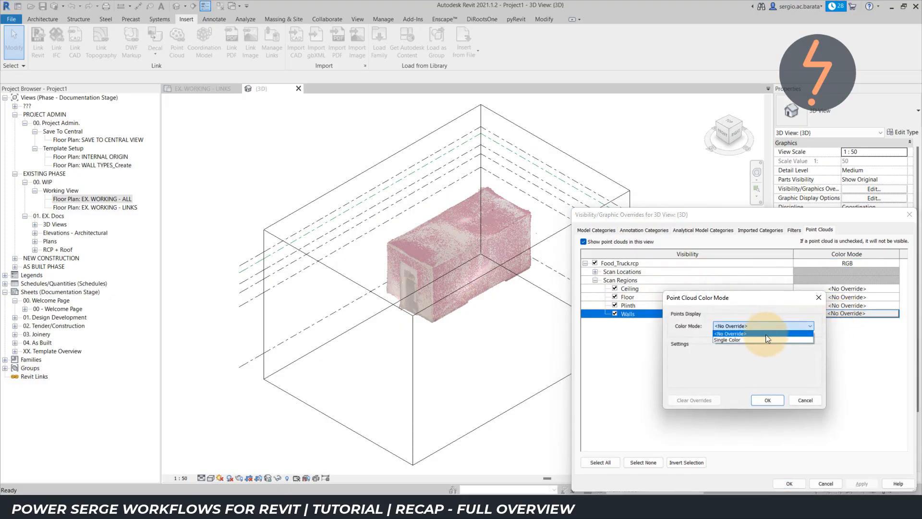
pyautogui.click(728, 340)
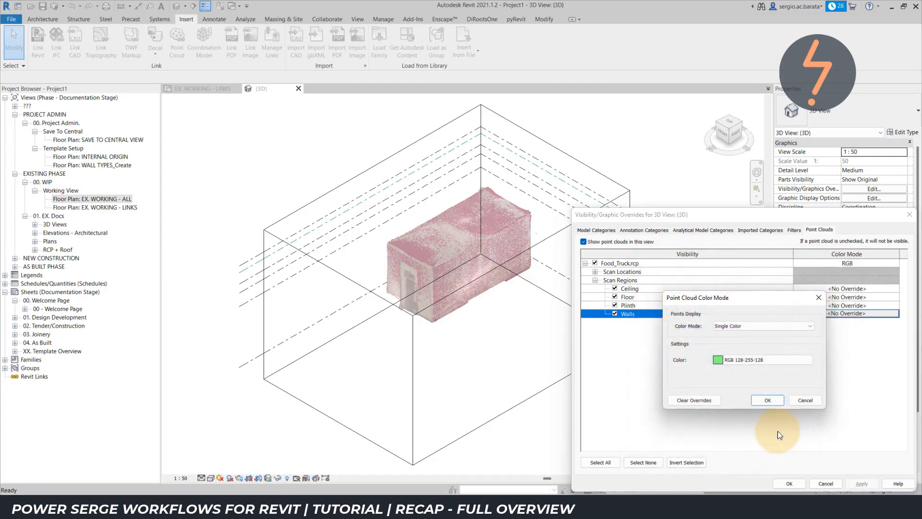
pyautogui.click(767, 400)
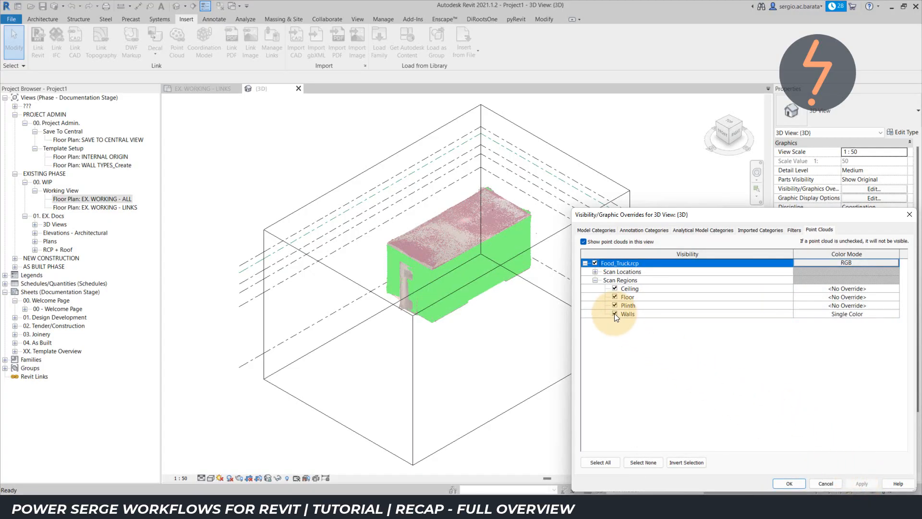
pyautogui.click(615, 314)
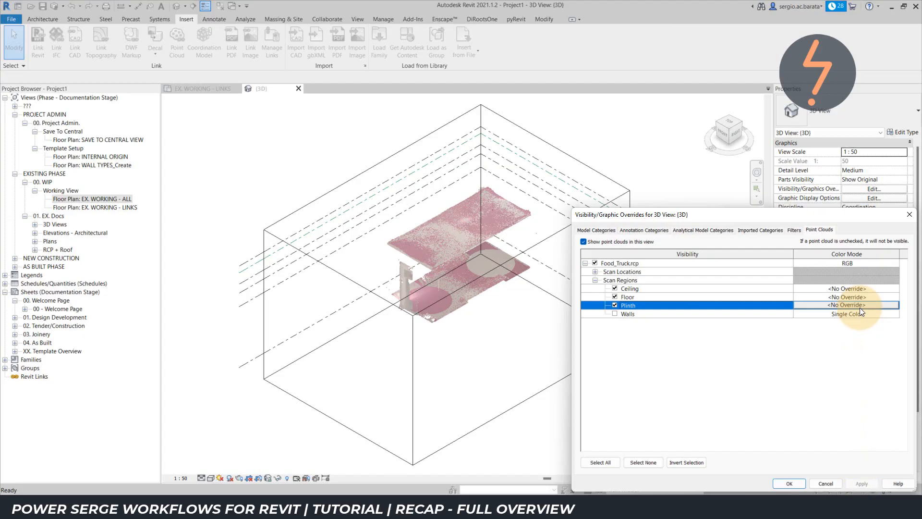
# Set the Plinth region to a single red colour and apply the overrides.
pyautogui.click(846, 305)
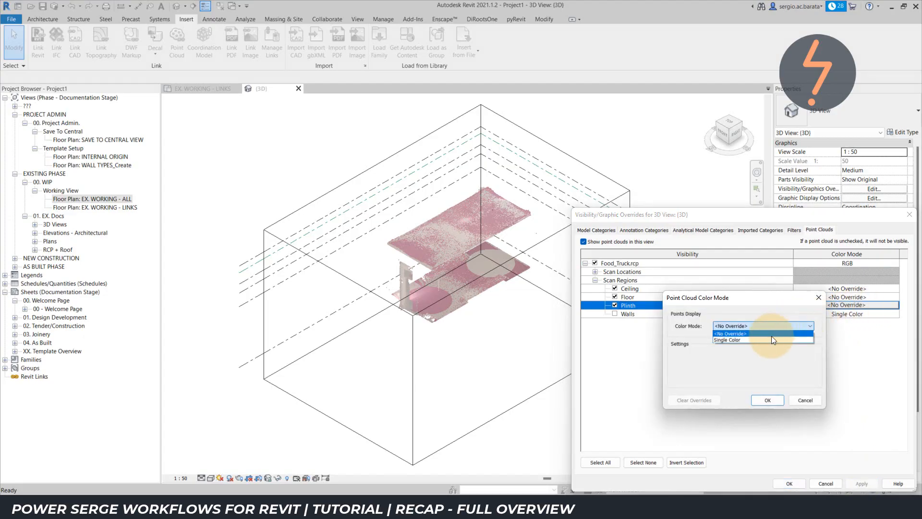
pyautogui.click(728, 340)
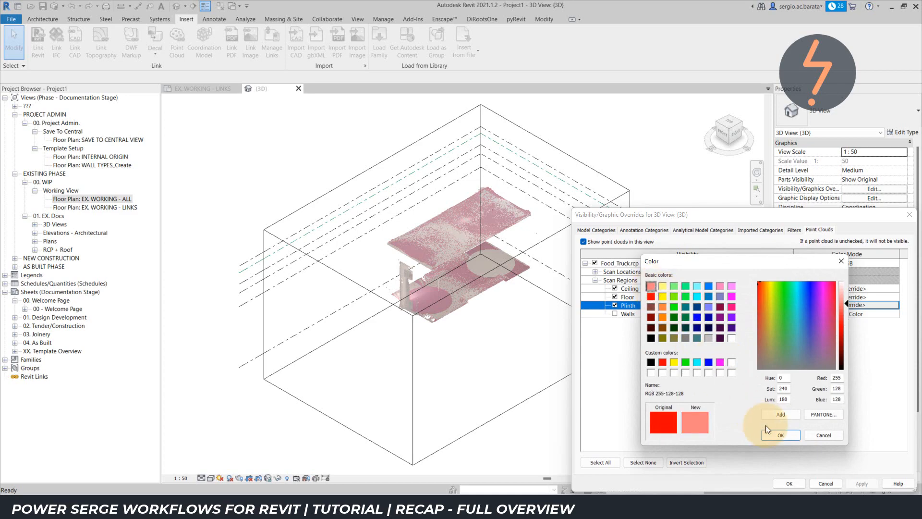
pyautogui.click(780, 435)
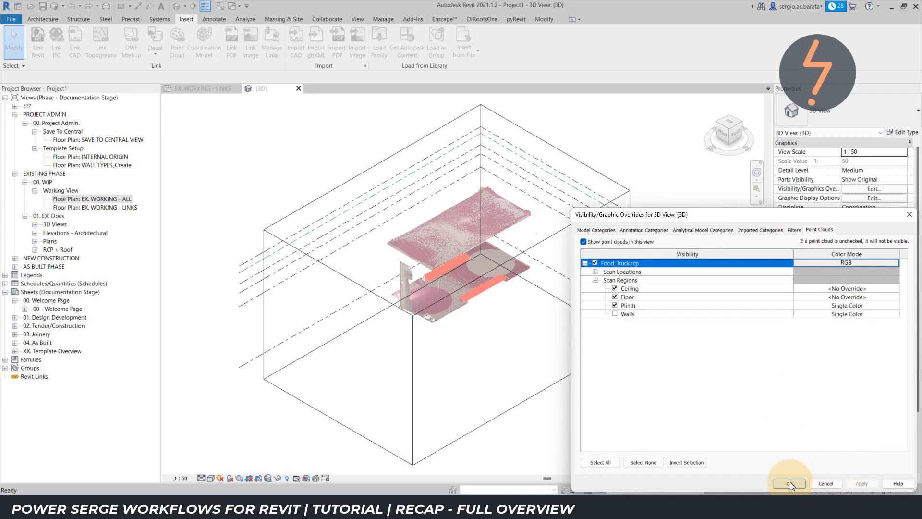
pyautogui.click(790, 483)
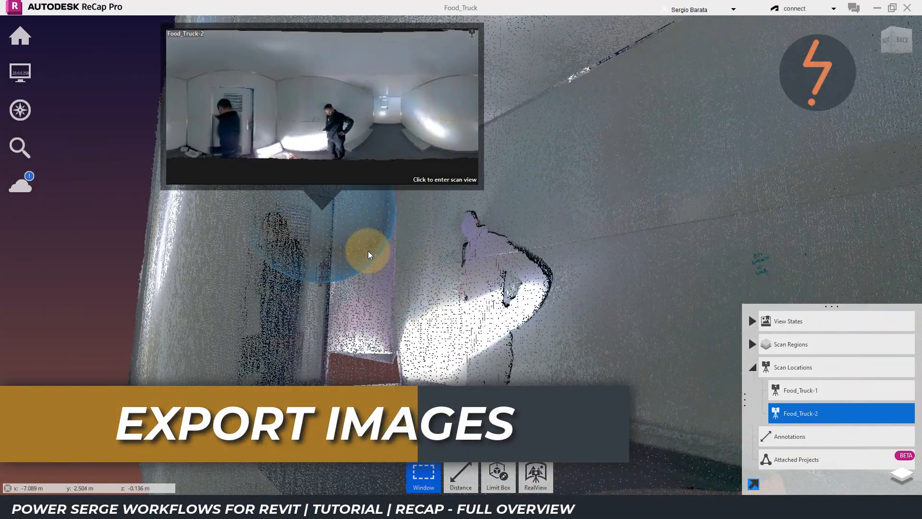
# Export Food_Truck-1's RealView image as JPG and open it from the Exports folder.
pyautogui.click(323, 106)
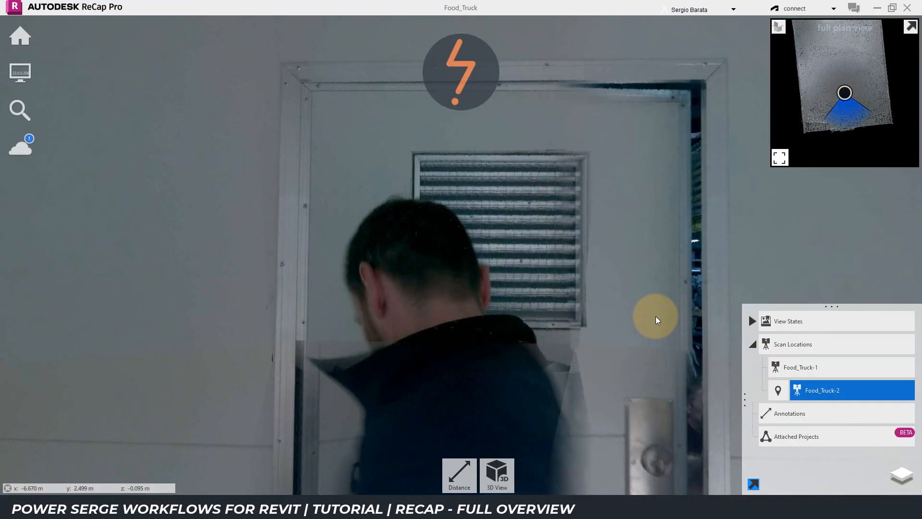
pyautogui.rightClick(800, 367)
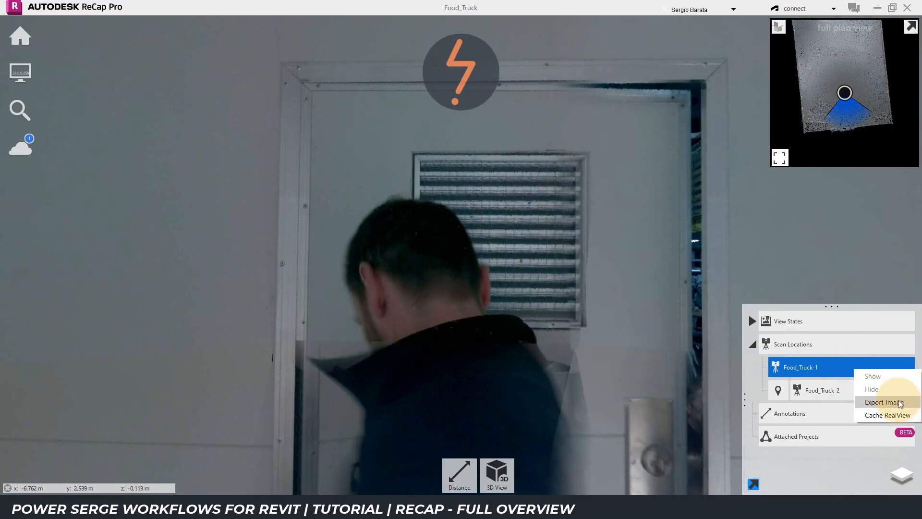
pyautogui.click(883, 402)
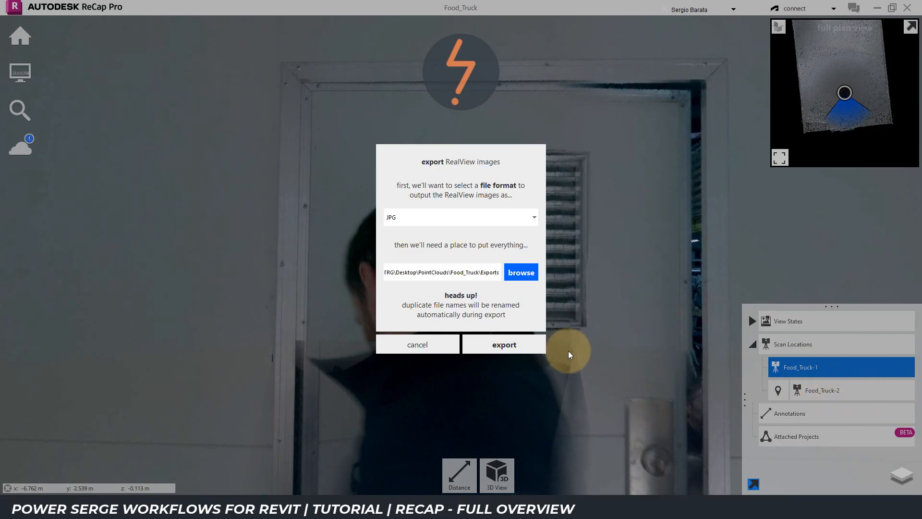
pyautogui.click(503, 344)
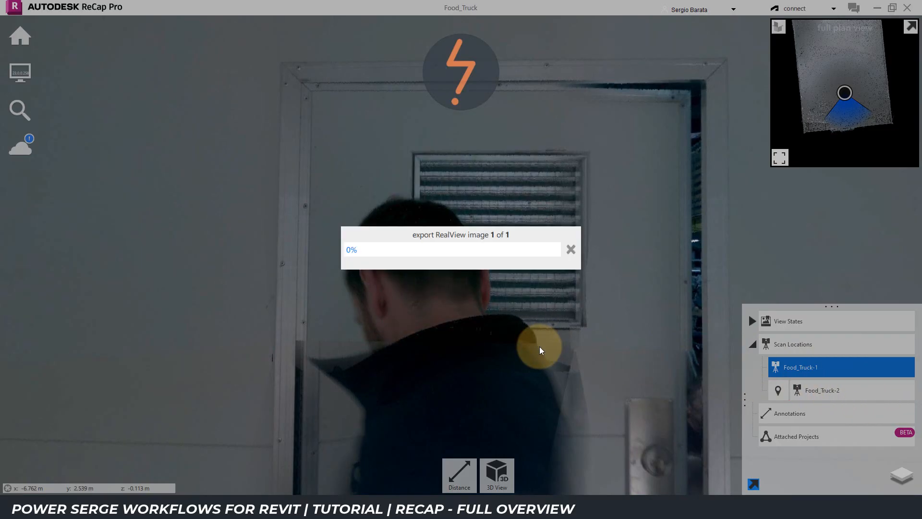
pyautogui.click(570, 249)
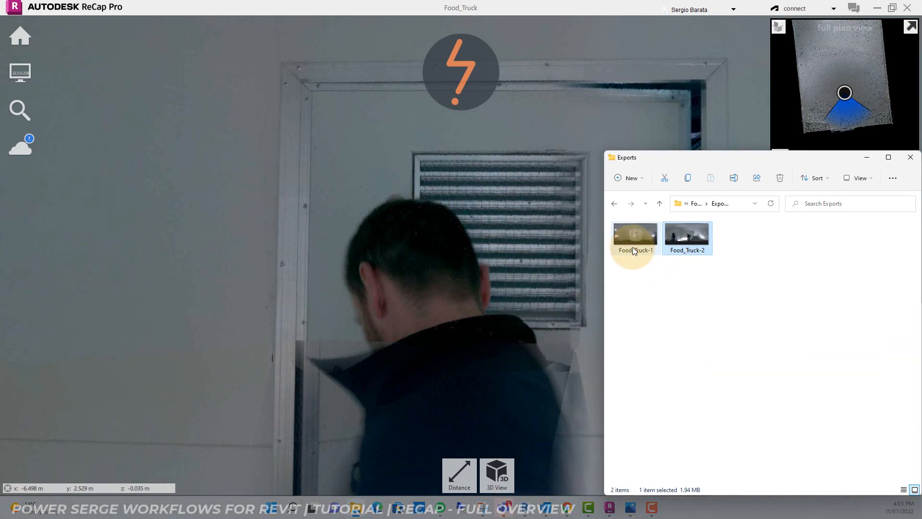
pyautogui.doubleClick(635, 234)
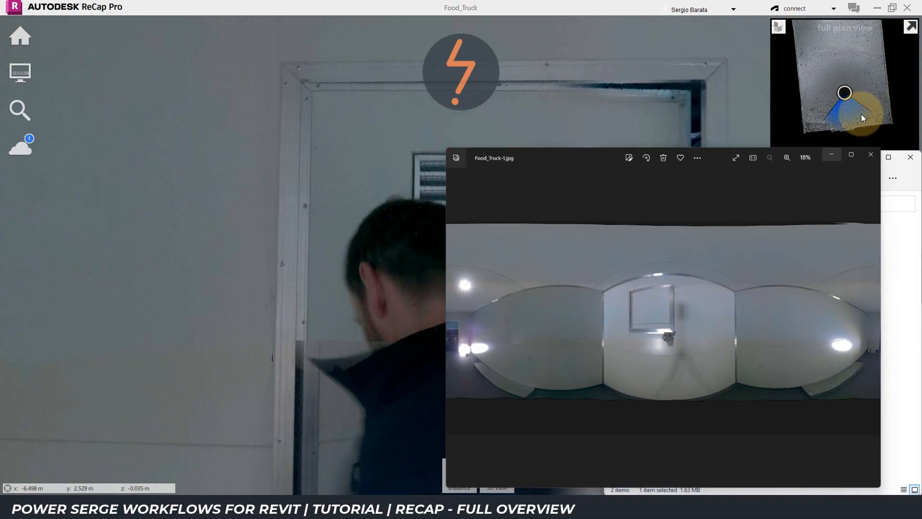
# Close the Food_Truck-1.jpg panorama in Windows Photos.
pyautogui.click(871, 157)
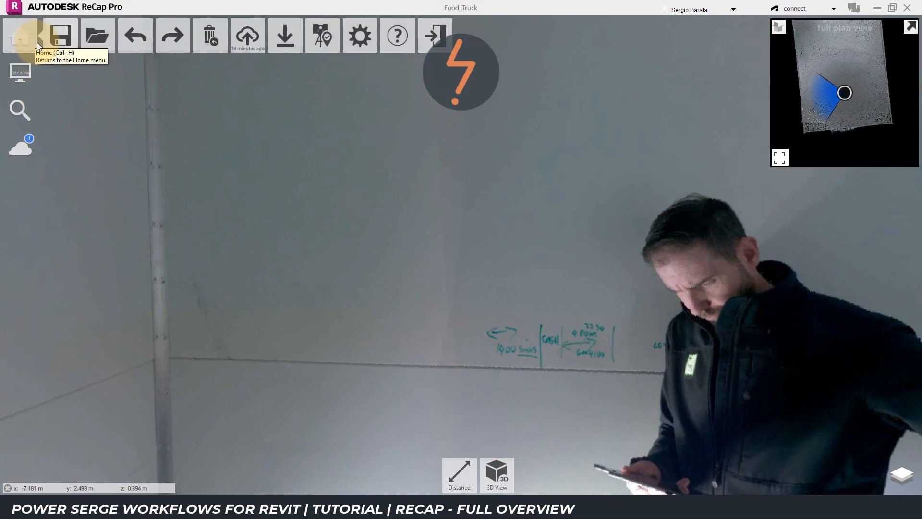
# Export the current view as Writing.jpg, then open the Food_Truck_1 image from Exports.
pyautogui.click(285, 35)
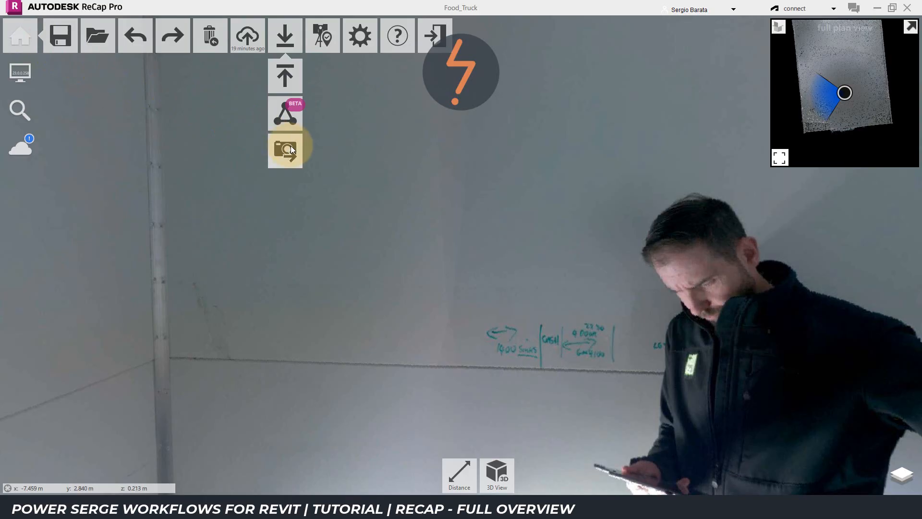
pyautogui.click(285, 149)
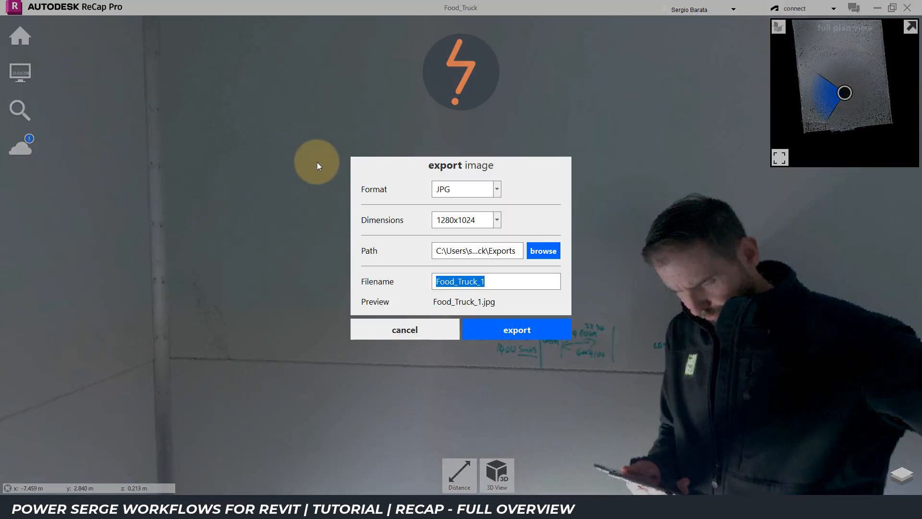
pyautogui.write('Writing')
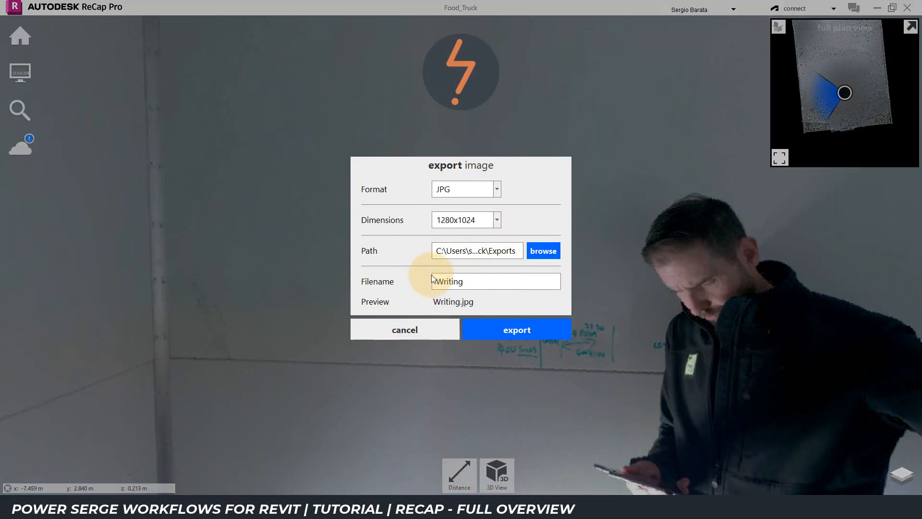
pyautogui.click(516, 329)
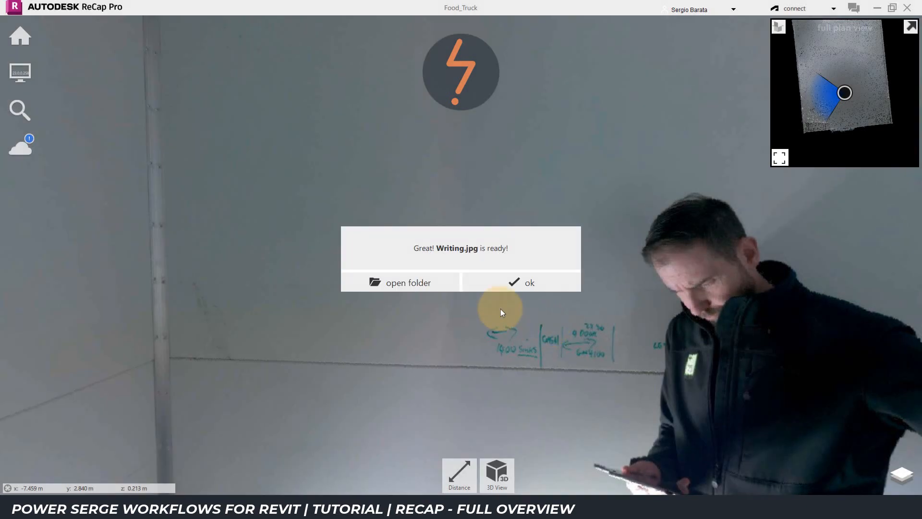
pyautogui.click(407, 283)
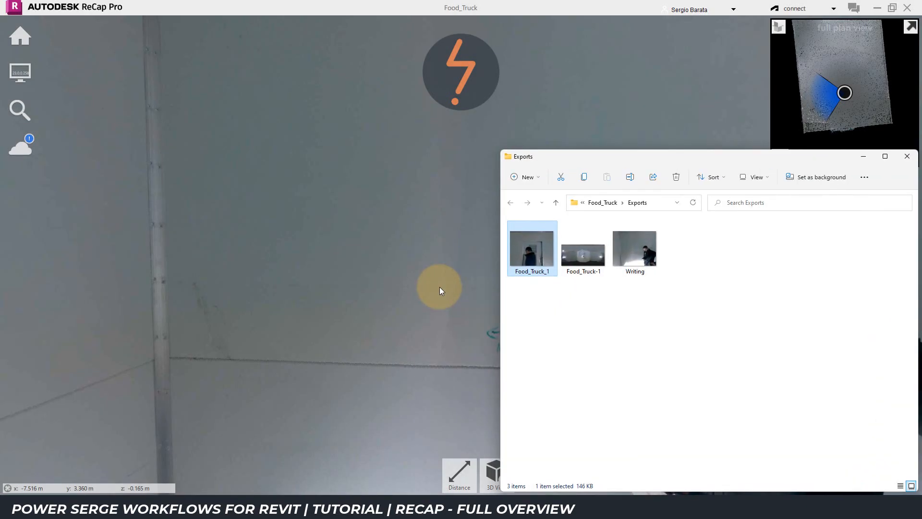
pyautogui.doubleClick(634, 246)
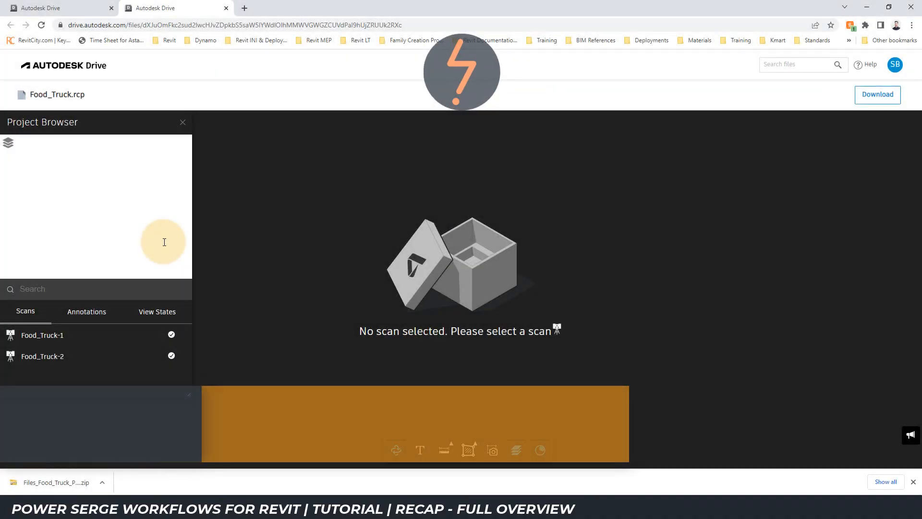
# Load the Food_Truck-1 scan in Drive's Project Browser, then go back to My Data.
pyautogui.click(42, 334)
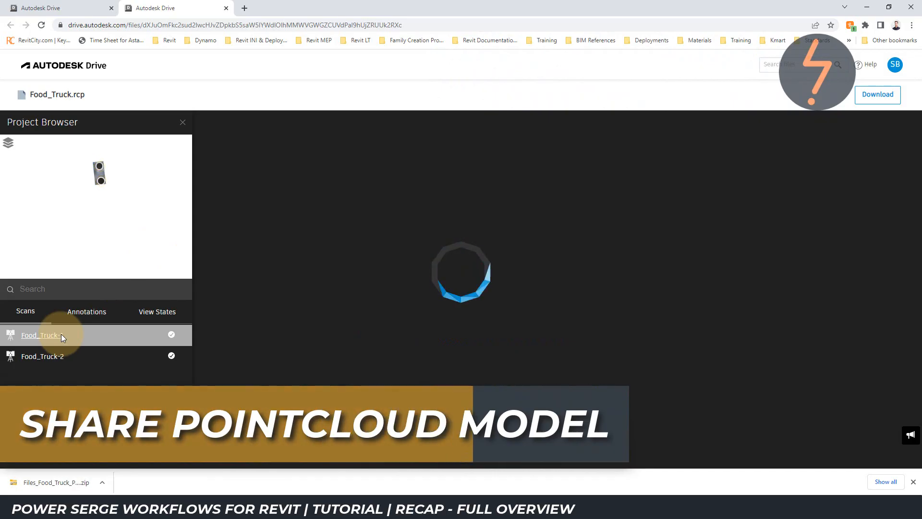
pyautogui.click(42, 335)
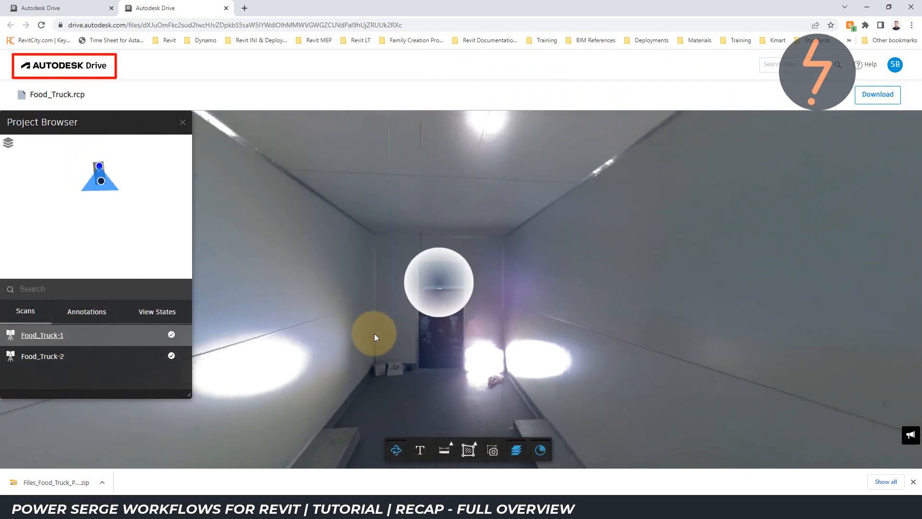
pyautogui.click(42, 356)
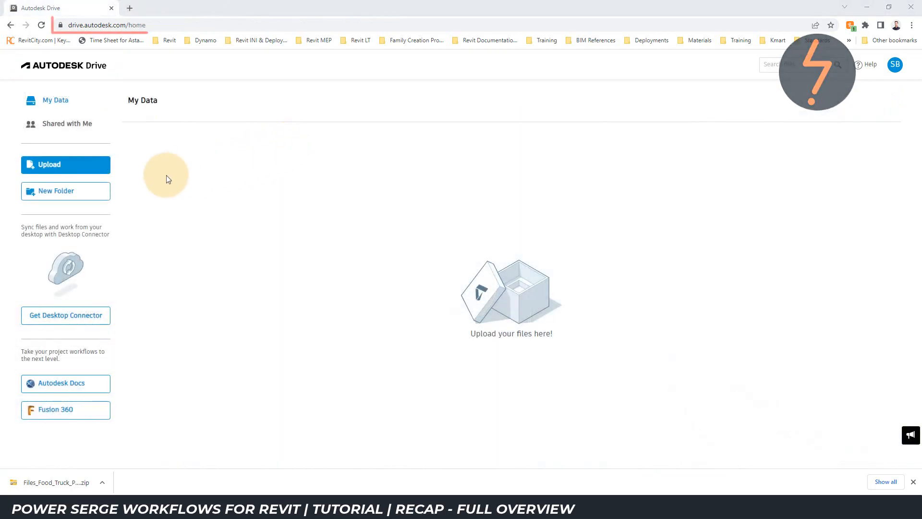
# Add a new folder named Food-Truck to My Data.
pyautogui.click(66, 191)
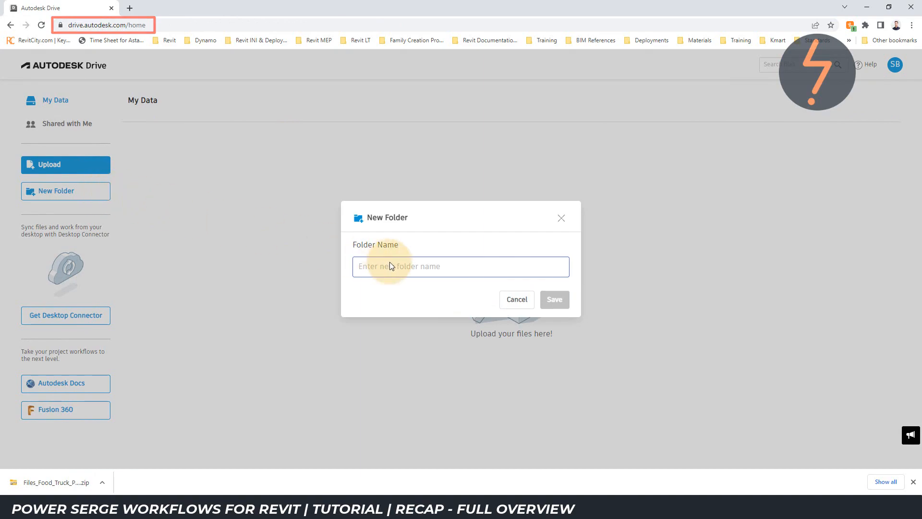
pyautogui.write('Food-Truck')
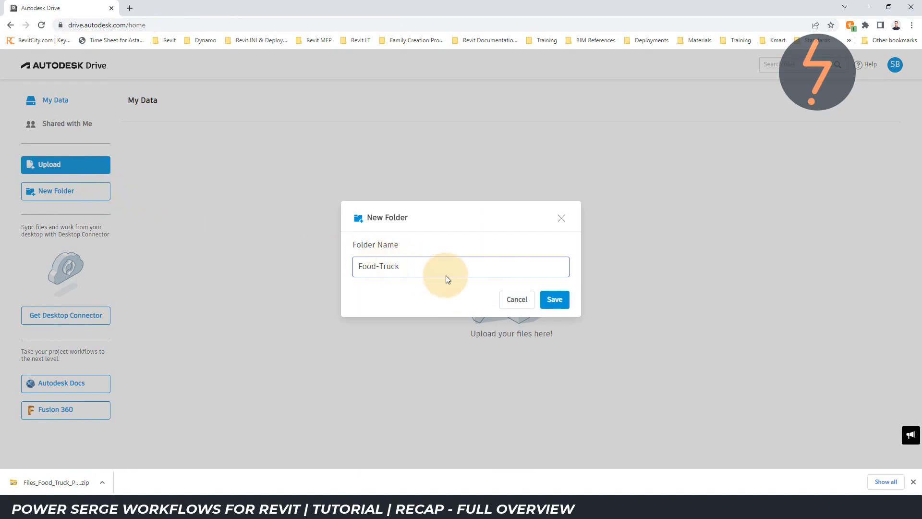
pyautogui.click(553, 299)
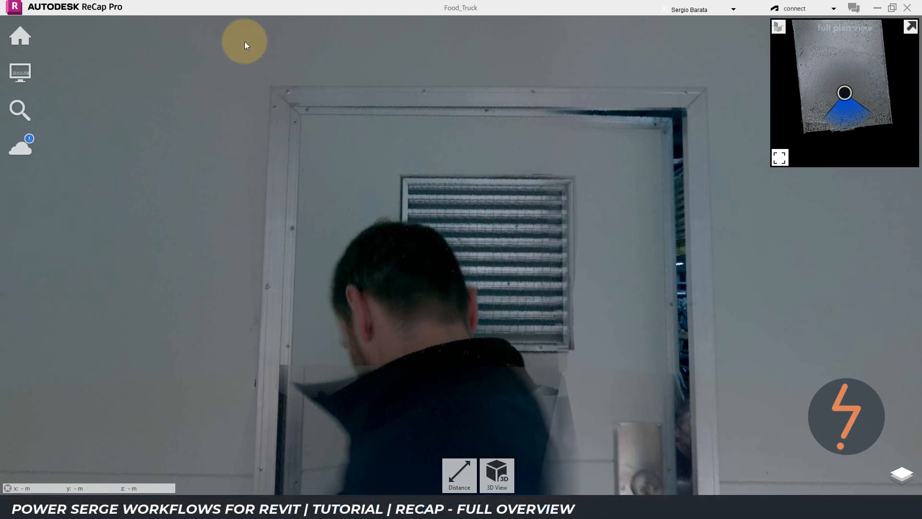
# Publish as a new Food-Truck project with Desktop Connector options checked, browsing for location.
pyautogui.click(20, 143)
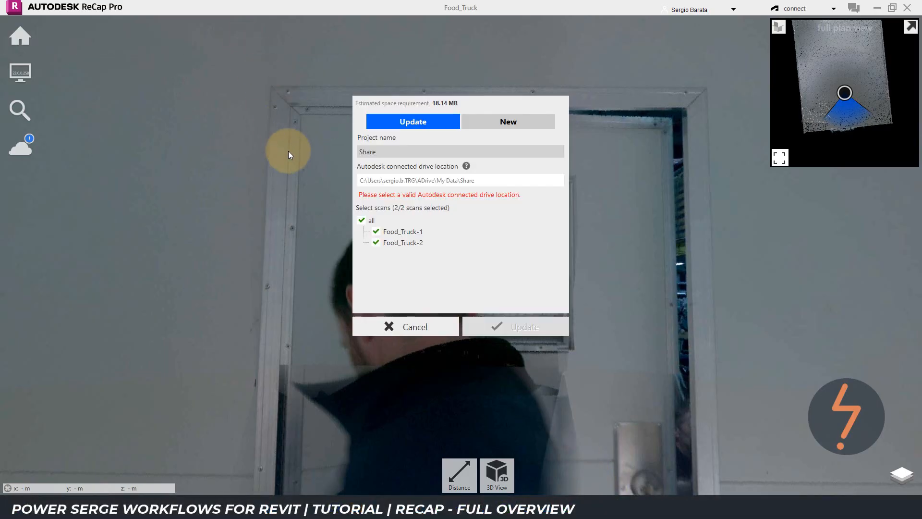
pyautogui.click(508, 121)
pyautogui.write('Food-Truck')
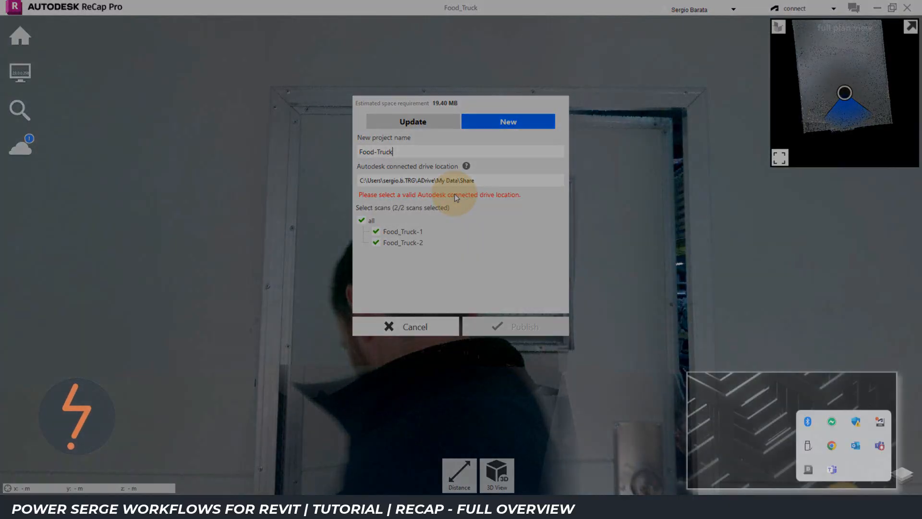
pyautogui.click(808, 470)
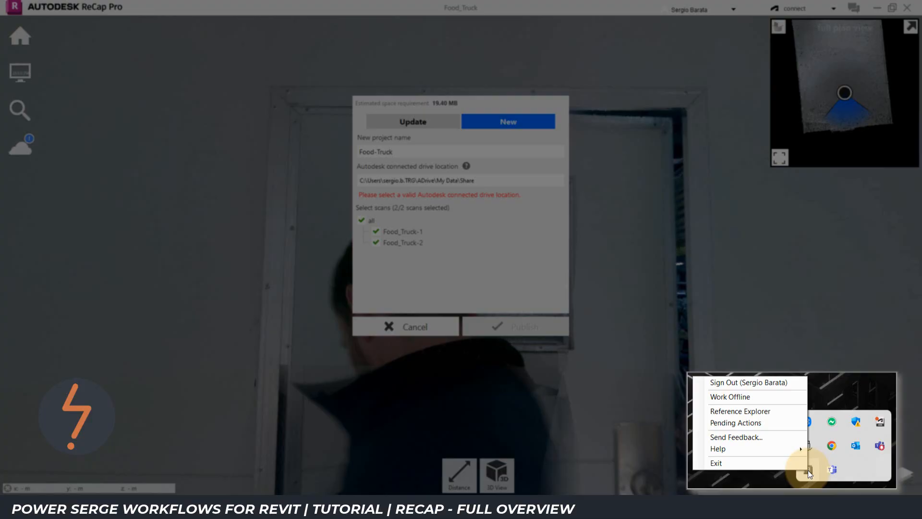
pyautogui.moveTo(717, 449)
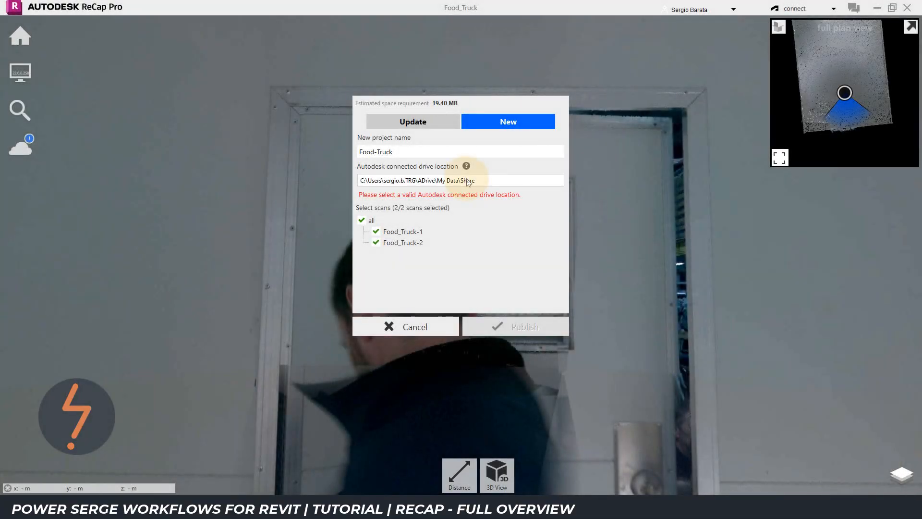
pyautogui.click(459, 180)
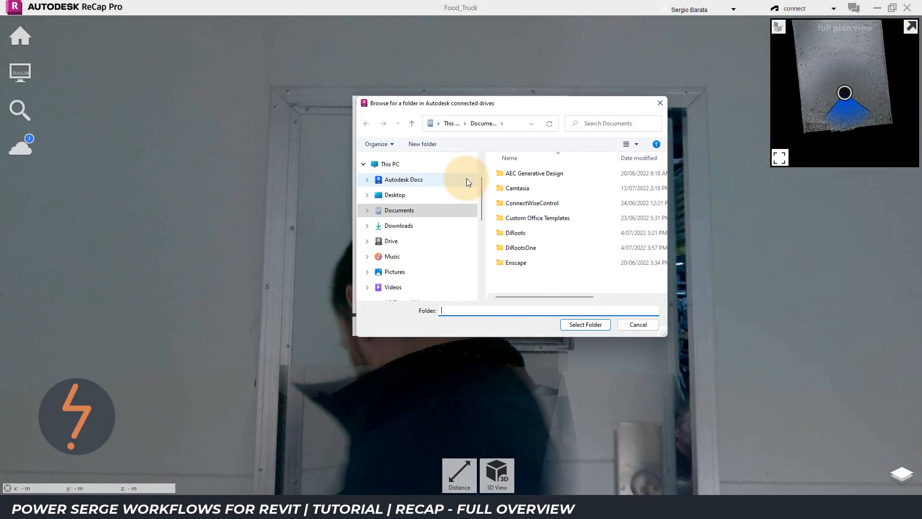
# Pick Drive > My Data > Food-Truck as the destination and publish both scans.
pyautogui.click(390, 240)
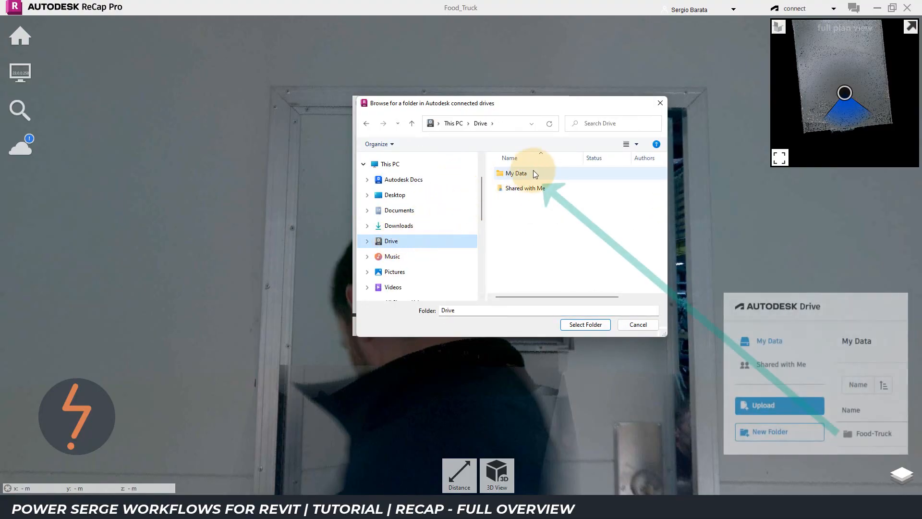
pyautogui.doubleClick(517, 173)
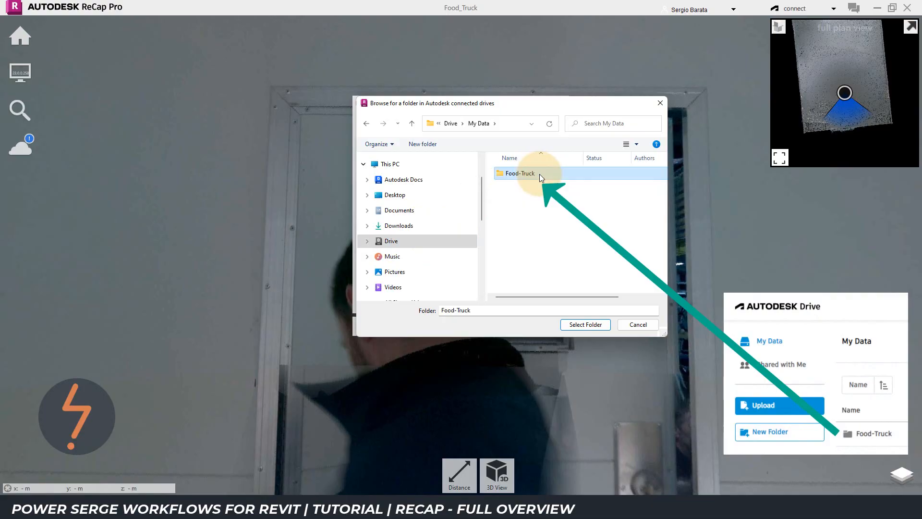
pyautogui.click(585, 324)
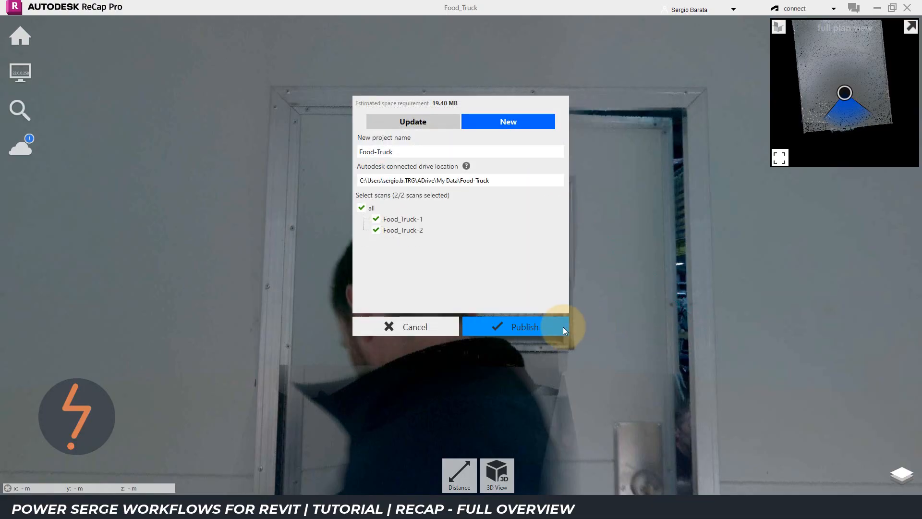
pyautogui.click(514, 327)
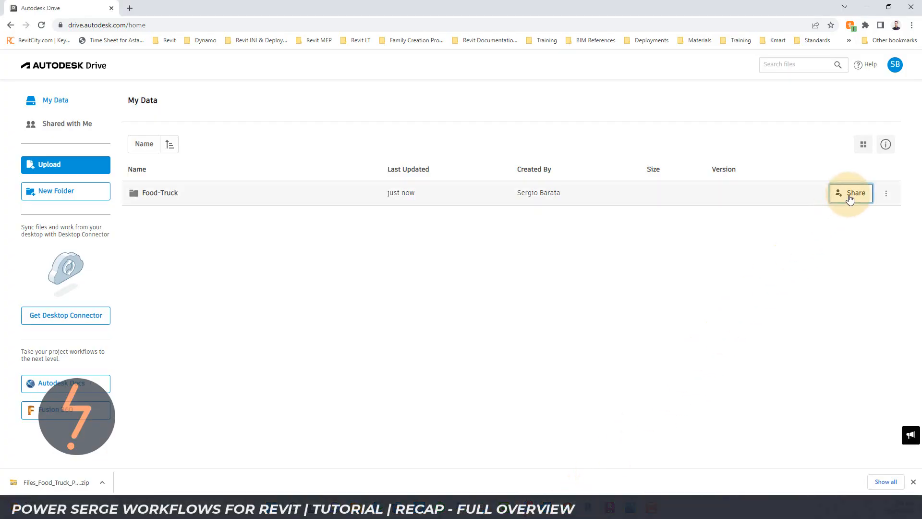
# Share the Food-Truck folder with a collaborator's email, granting Can Edit rights.
pyautogui.click(855, 193)
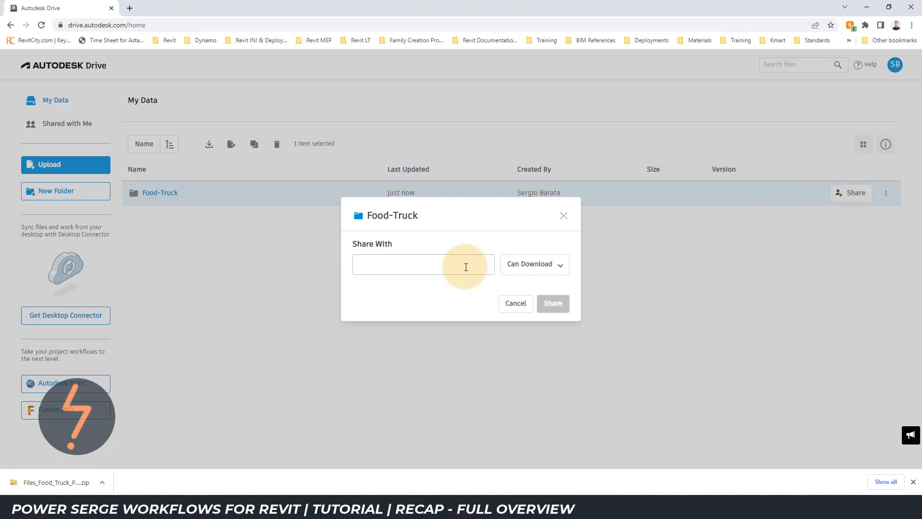
pyautogui.click(552, 303)
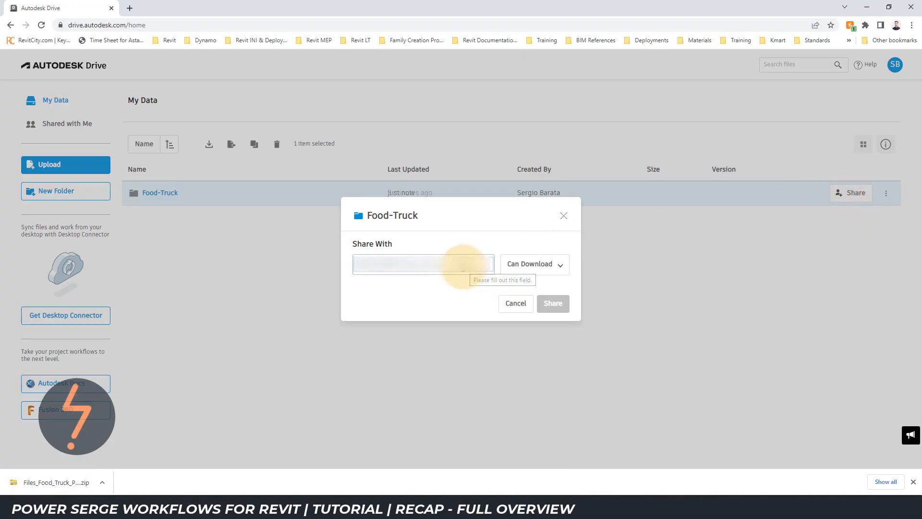
pyautogui.click(552, 303)
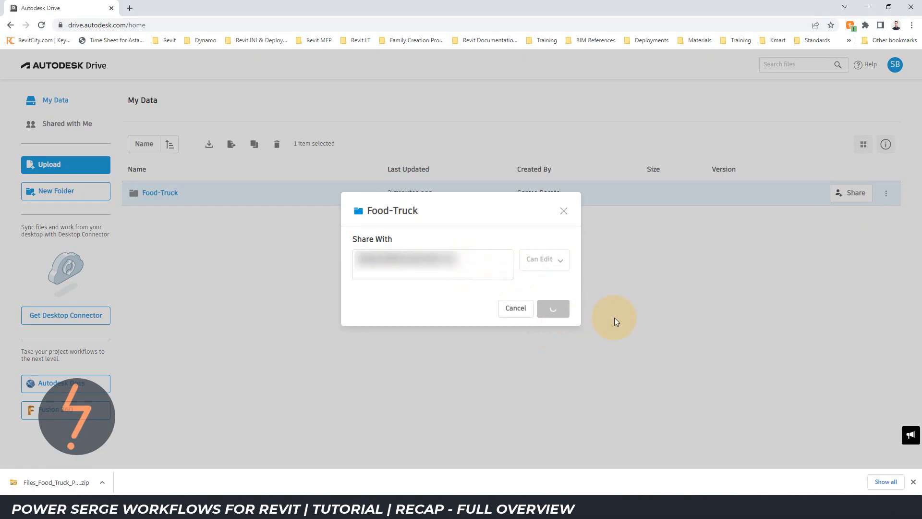
pyautogui.click(552, 307)
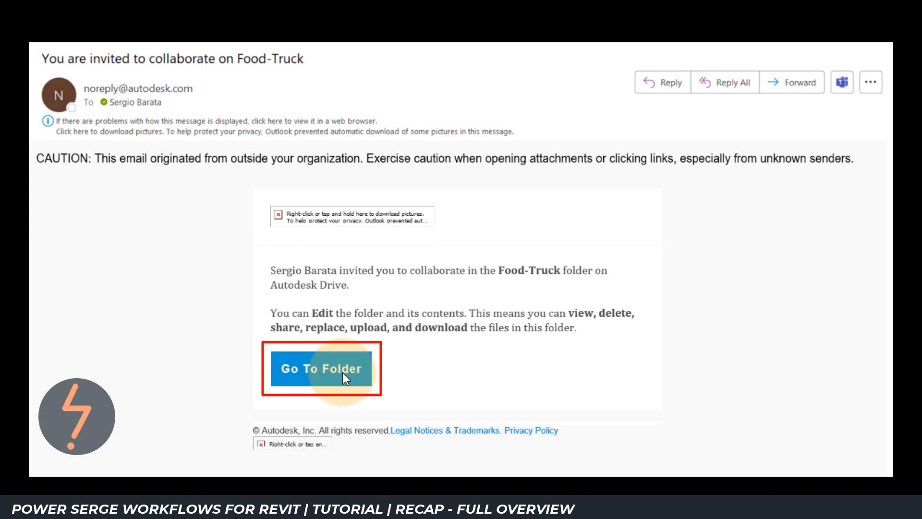
# Follow the invitation's Go To Folder link and open the Food-Truck folder in Drive.
pyautogui.click(322, 369)
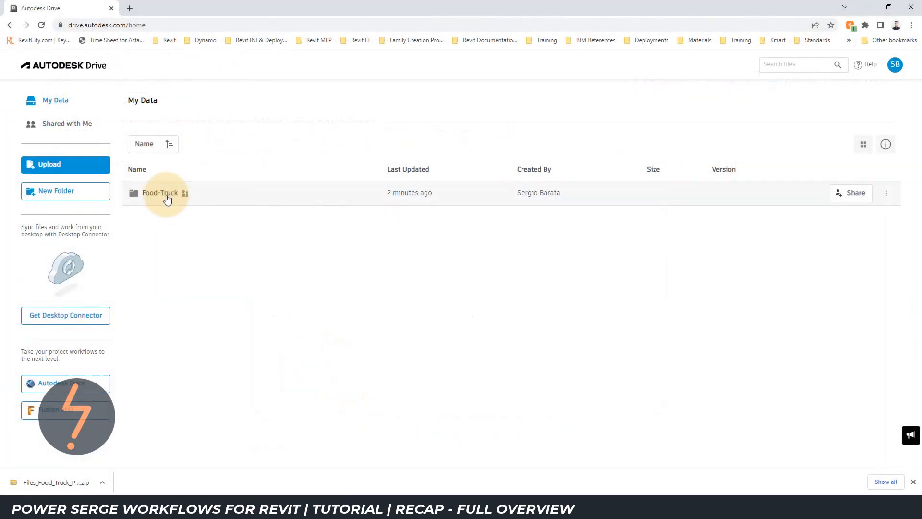
pyautogui.doubleClick(160, 192)
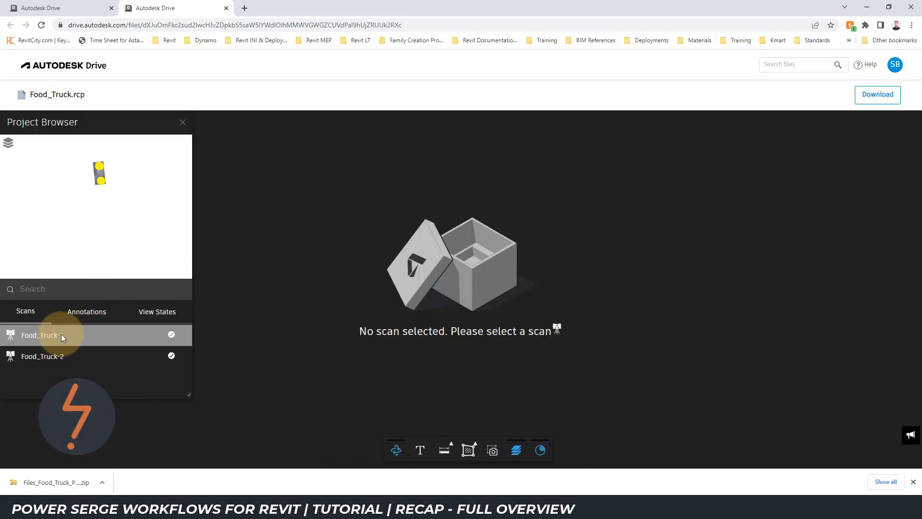
# Load the Food_Truck-1 scan, then switch to the Food_Truck-2 scan and open annotations.
pyautogui.click(41, 334)
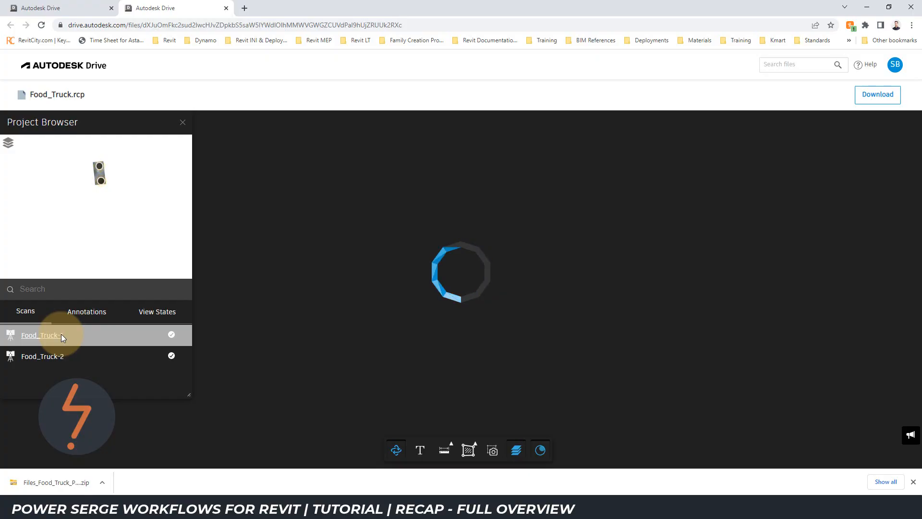
pyautogui.click(41, 336)
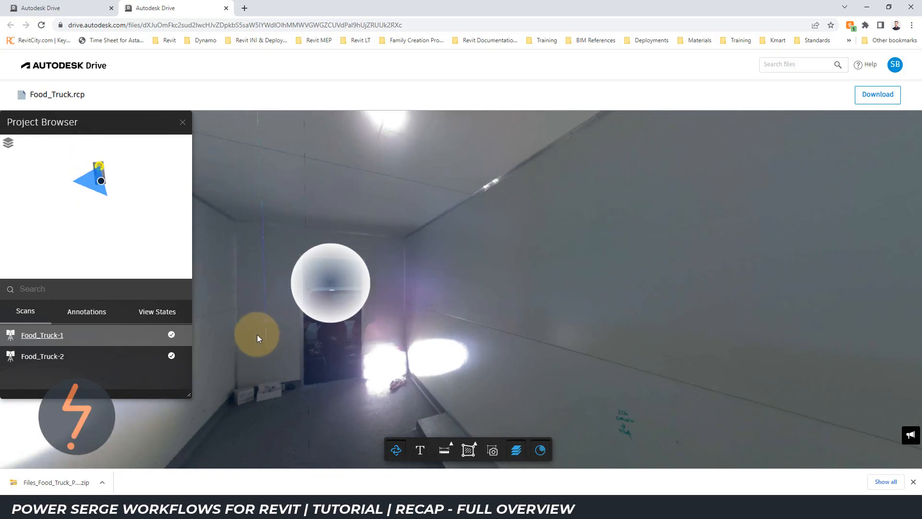
pyautogui.click(42, 356)
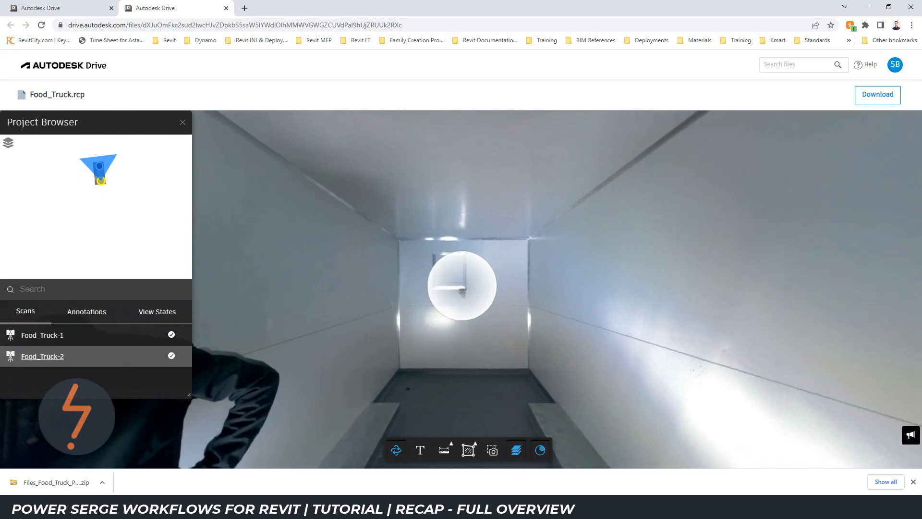
pyautogui.click(444, 450)
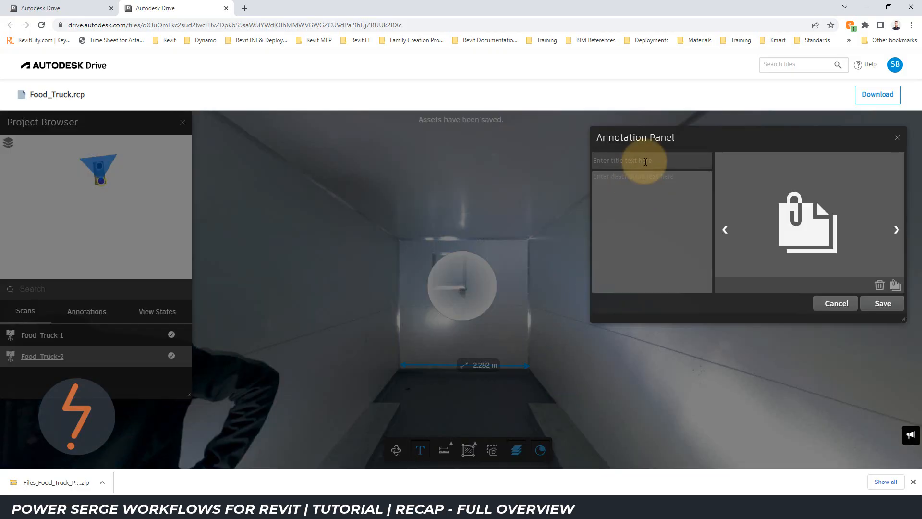
# Enter annotation title 'Dimension' and description 'Check length'.
pyautogui.write('Dimension')
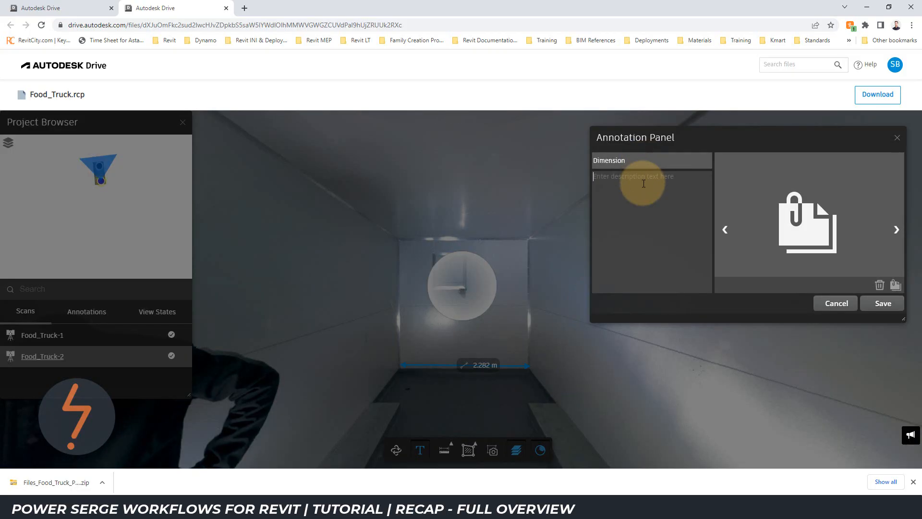
pyautogui.write('Check length')
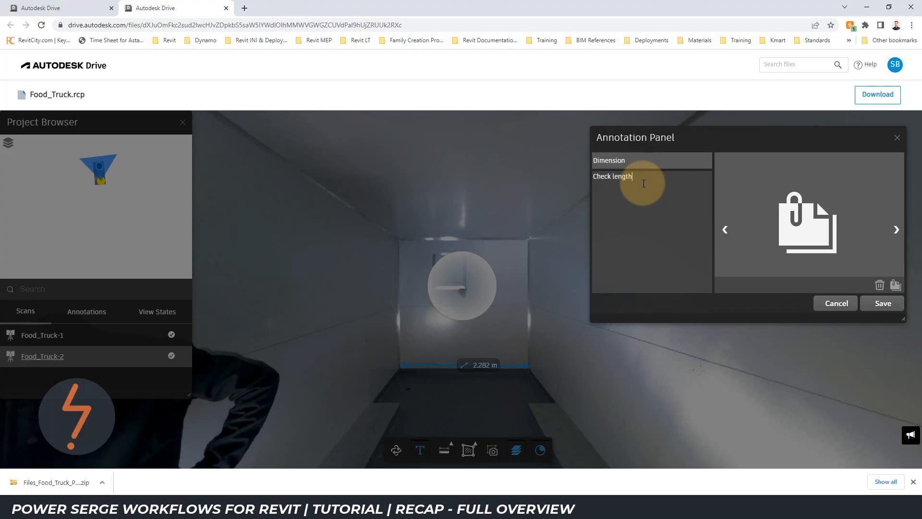